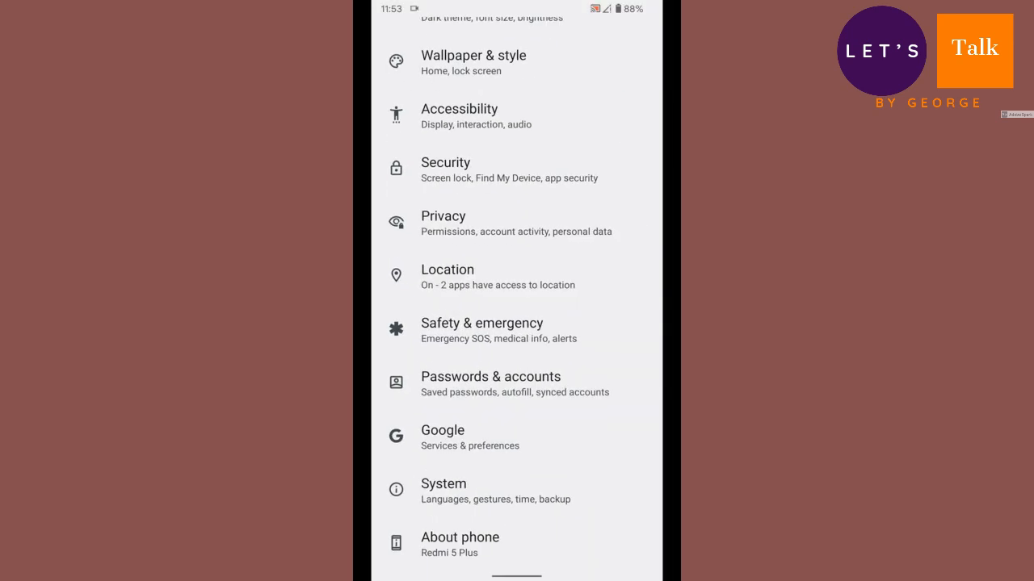
# Step: Check About phone for the model and Android 12 version, then return to the home screen
pyautogui.click(459, 537)
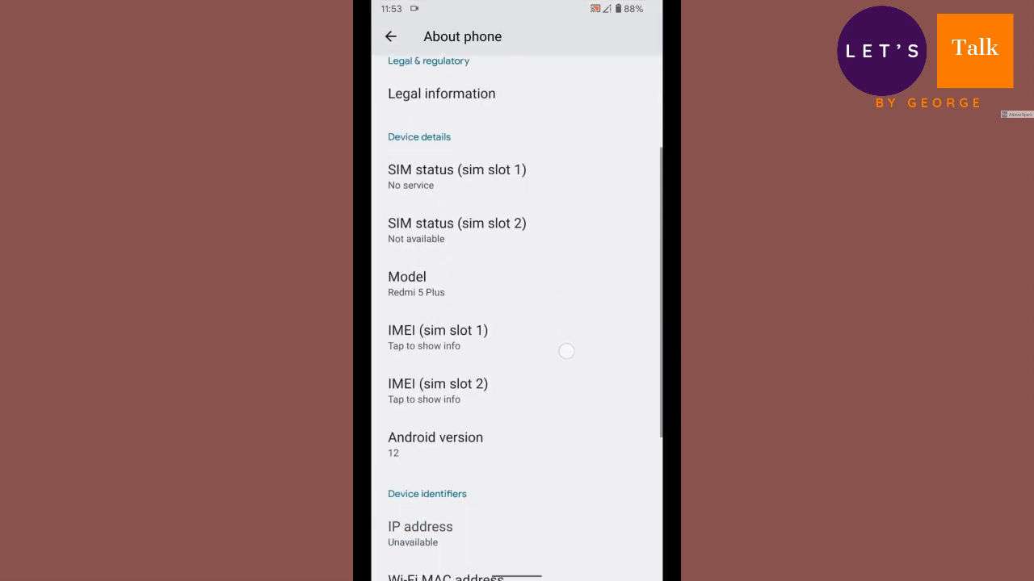
pyautogui.click(435, 446)
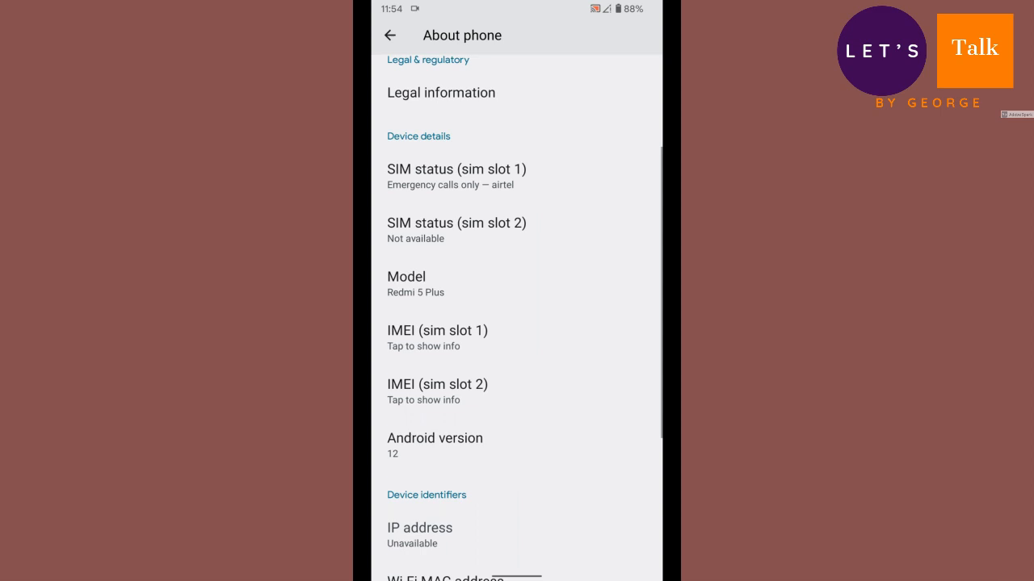
pyautogui.click(390, 36)
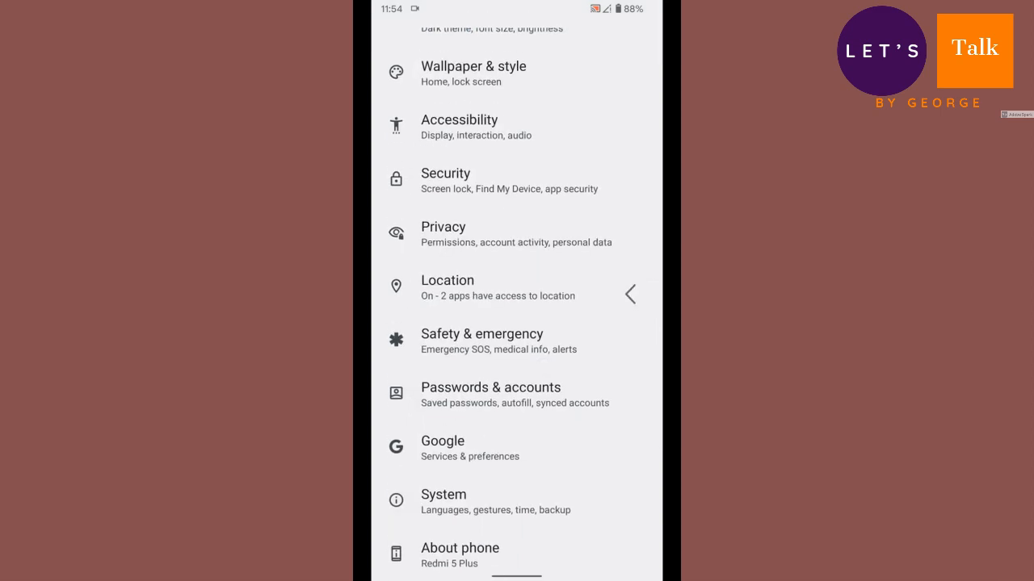
pyautogui.press('HOME')
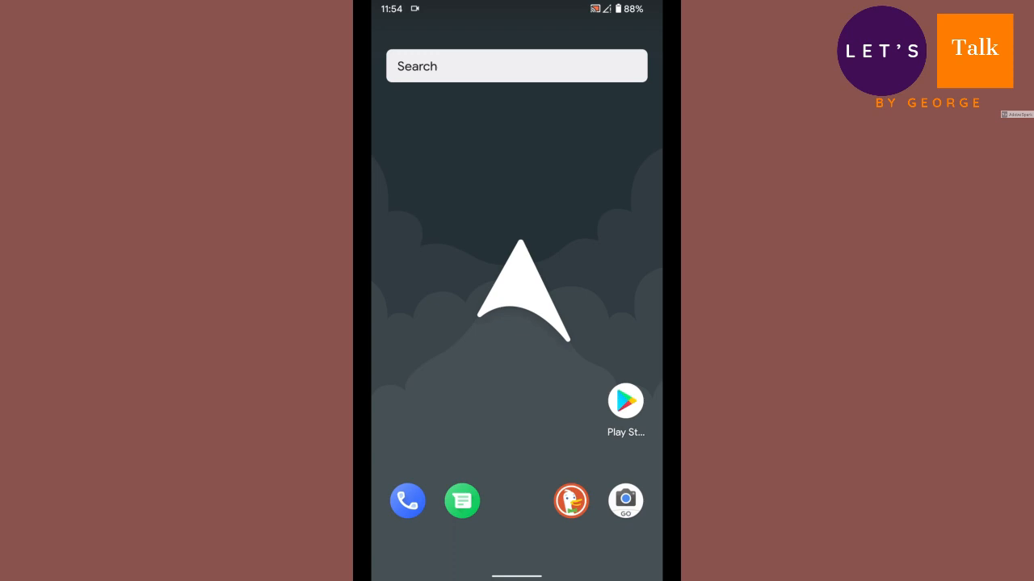
# Step: Swipe down from the top to fully expand the Quick Settings panel
pyautogui.scroll(3)
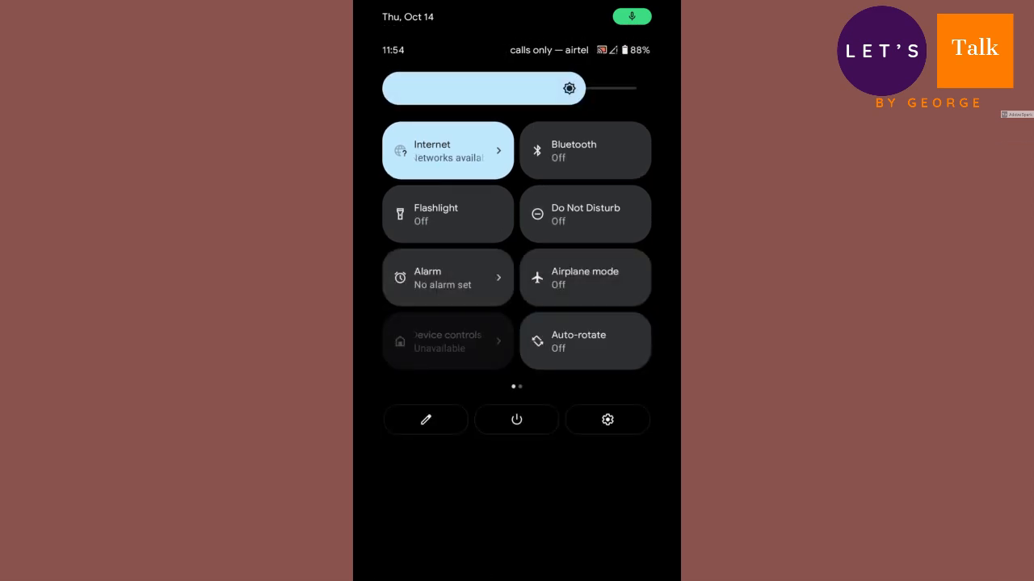
# Step: From the Internet tile, toggle Wi-Fi off and back on, then dismiss the network chooser with Done
pyautogui.hscroll(-3)
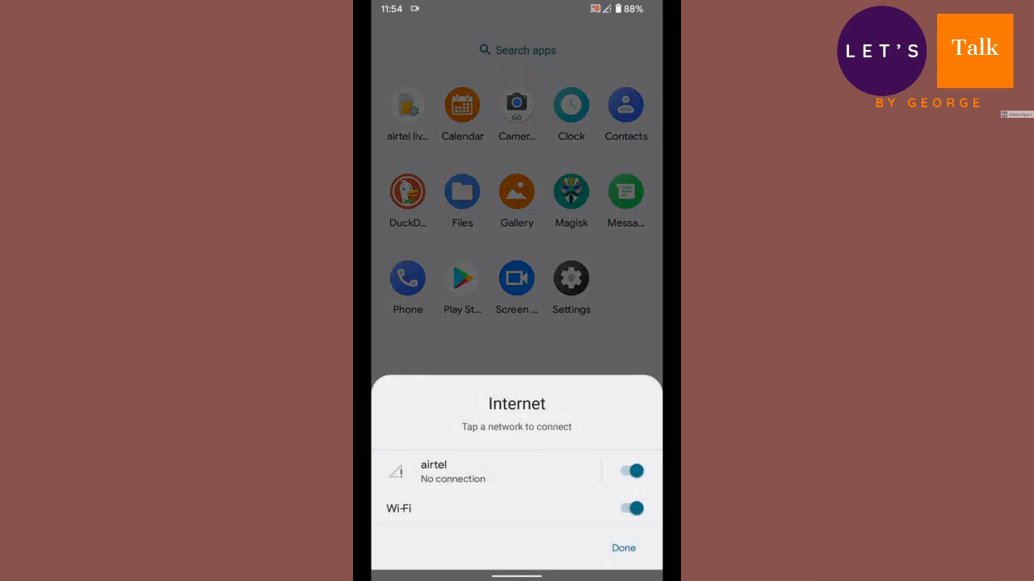
pyautogui.click(631, 507)
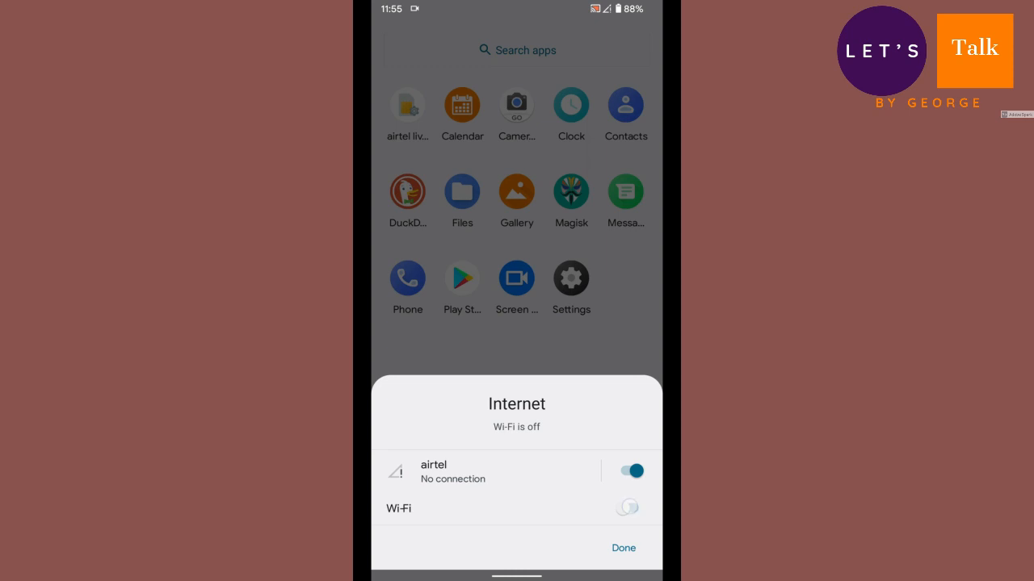
pyautogui.click(631, 507)
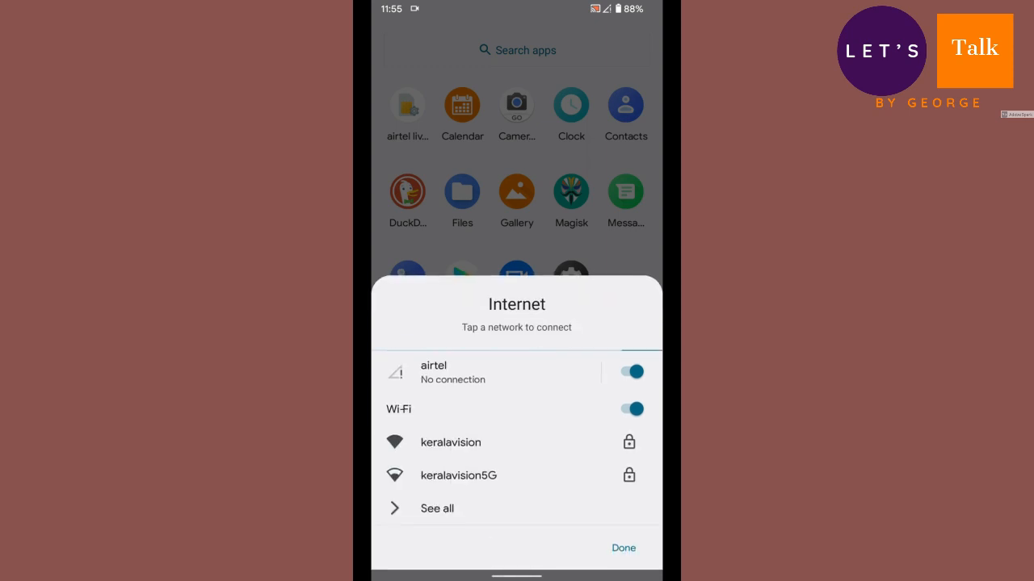
pyautogui.click(623, 549)
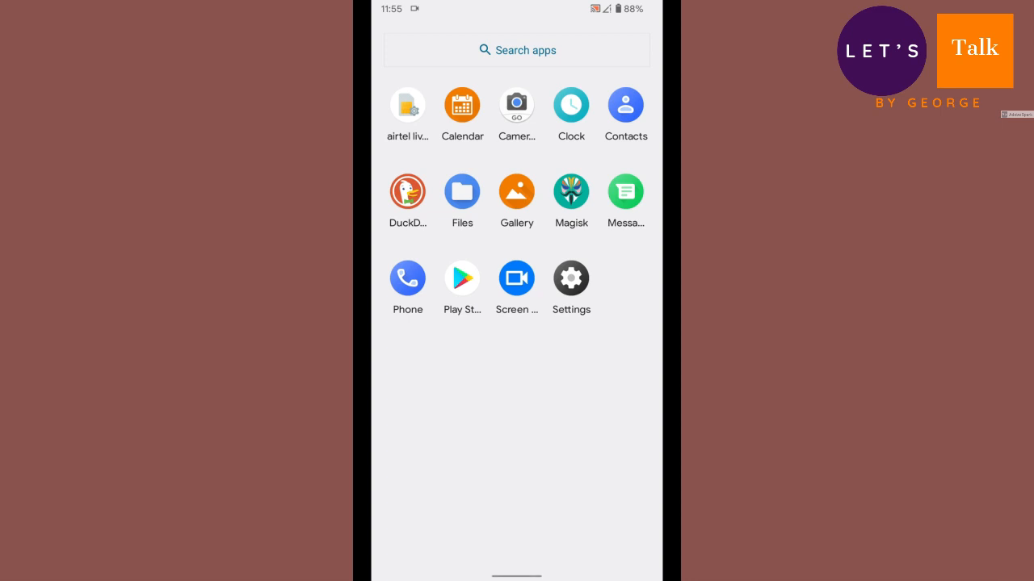
# Step: Launch the Settings app and briefly view the Network & internet page, returning to the list
pyautogui.click(572, 277)
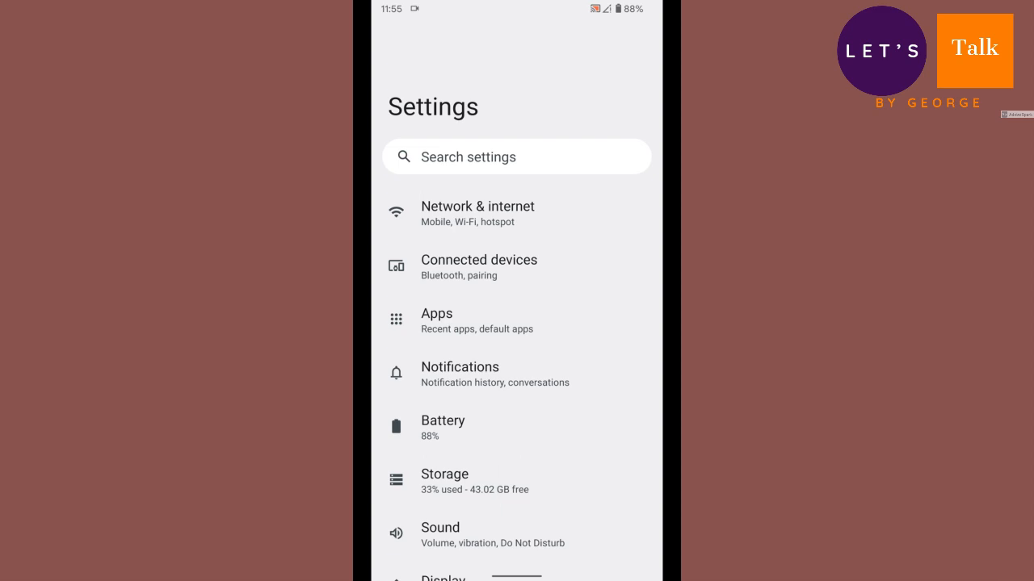
pyautogui.scroll(-3)
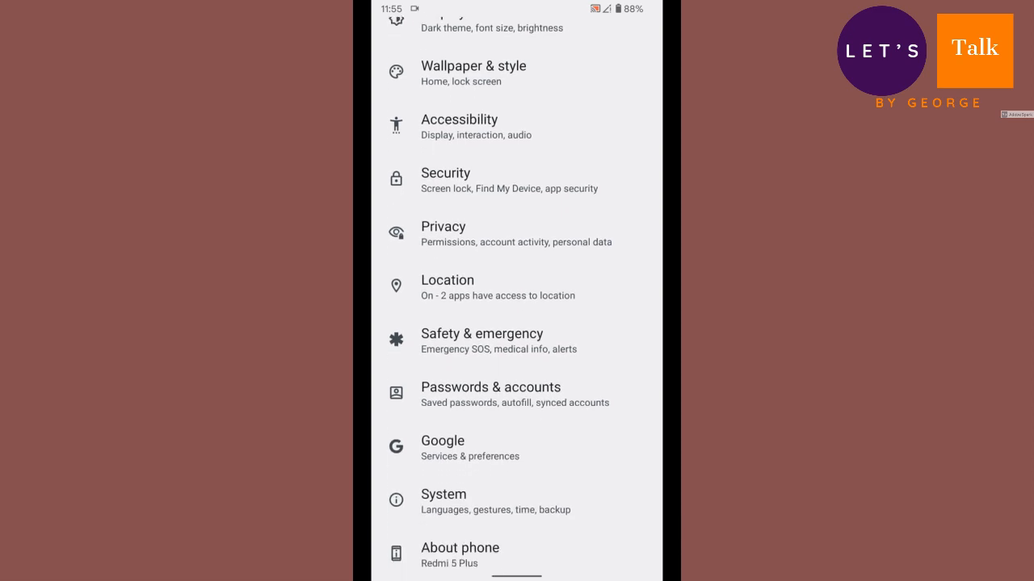
pyautogui.scroll(-3)
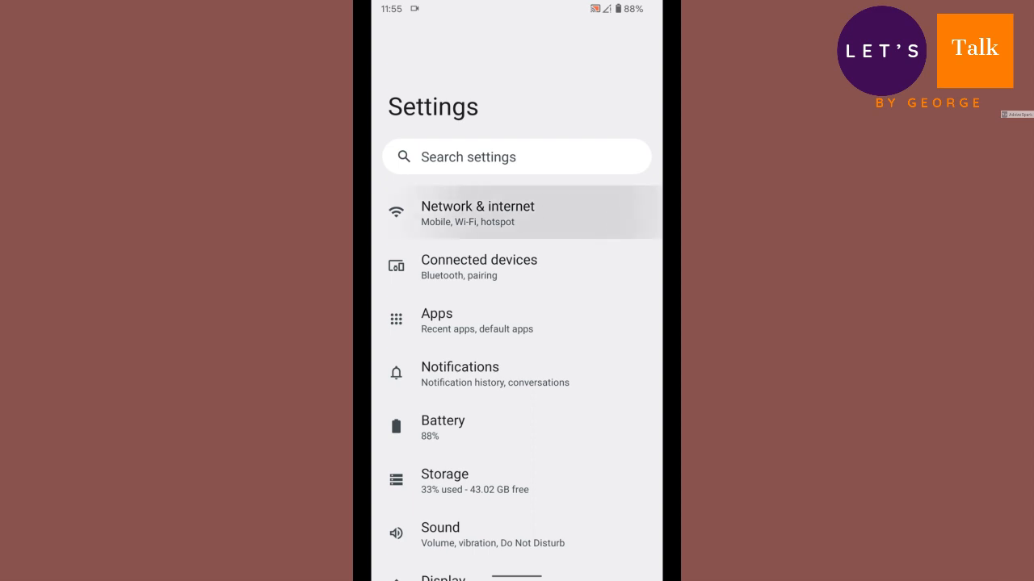
pyautogui.click(479, 213)
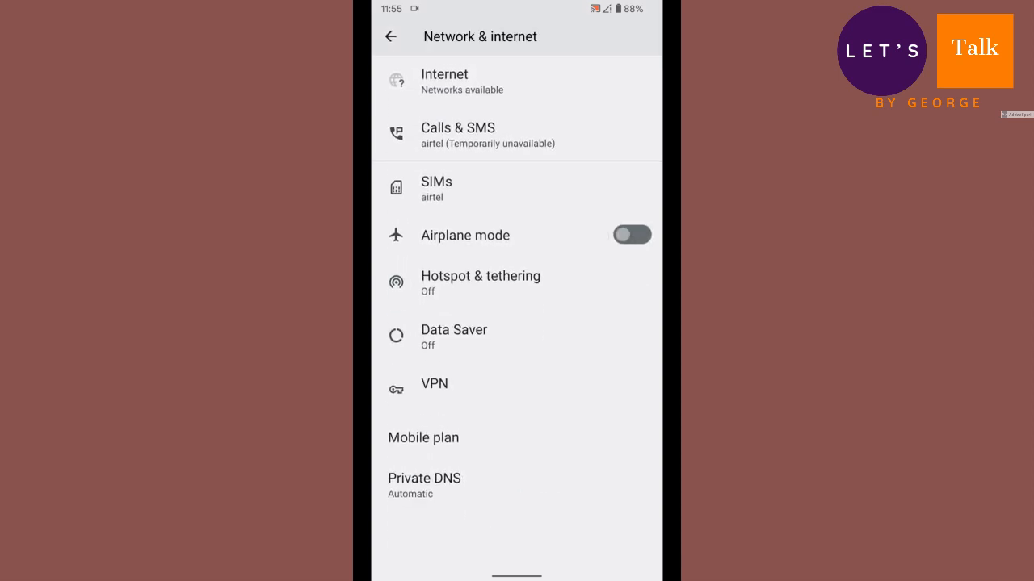
pyautogui.click(391, 36)
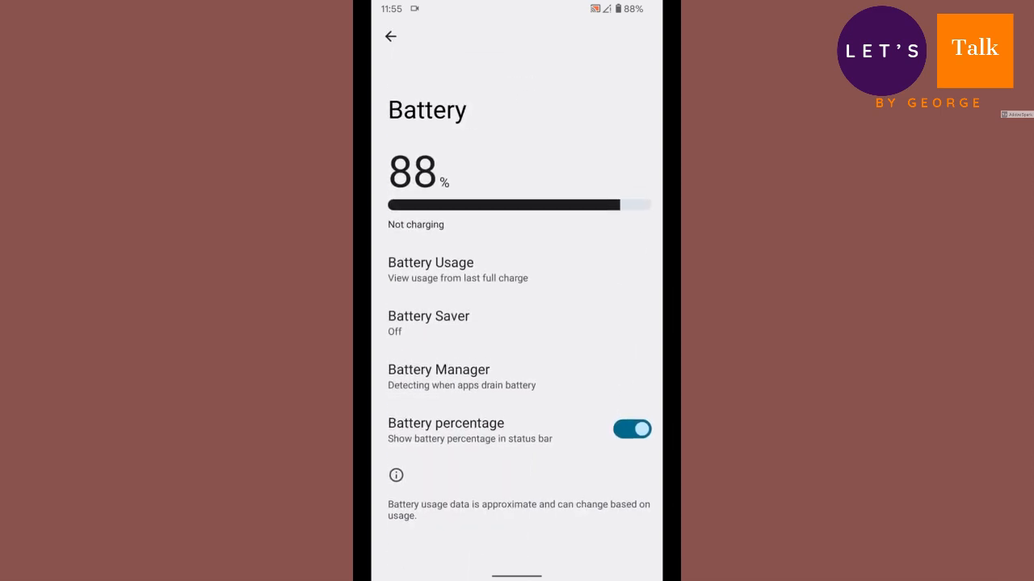
# Step: View the Battery page showing 88% not charging, then return to the top of the settings list
pyautogui.click(391, 37)
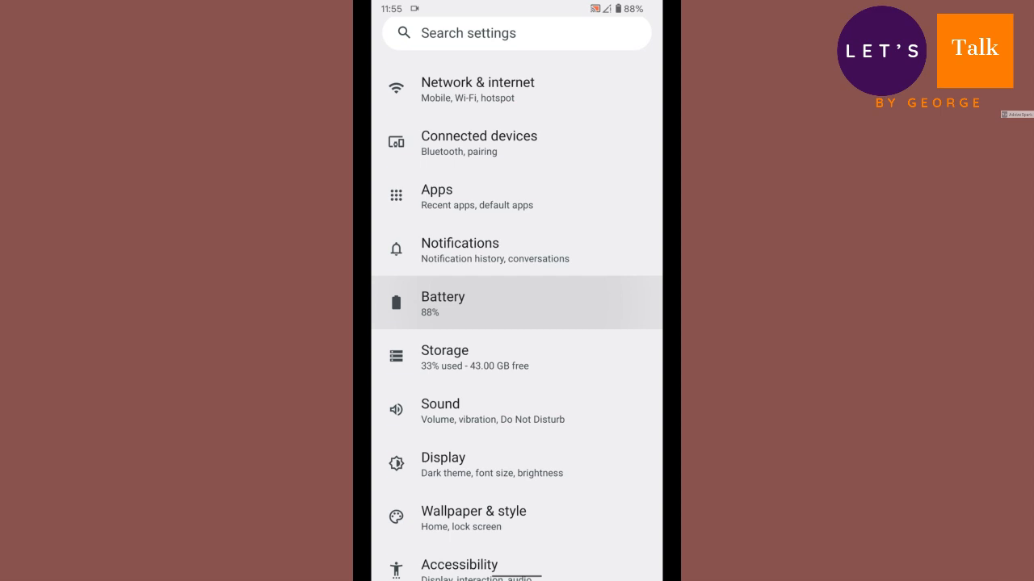
pyautogui.click(443, 304)
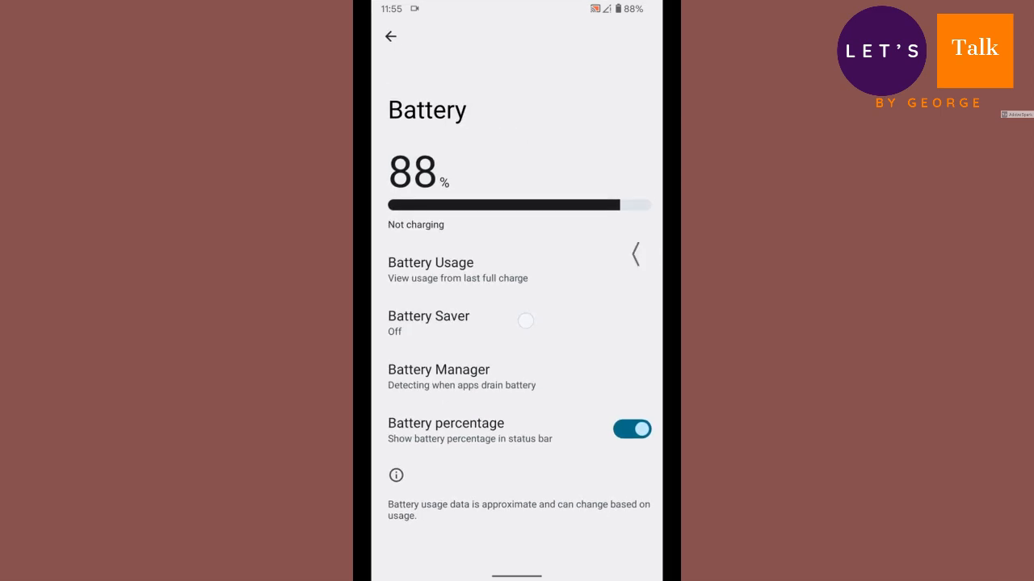
pyautogui.click(391, 37)
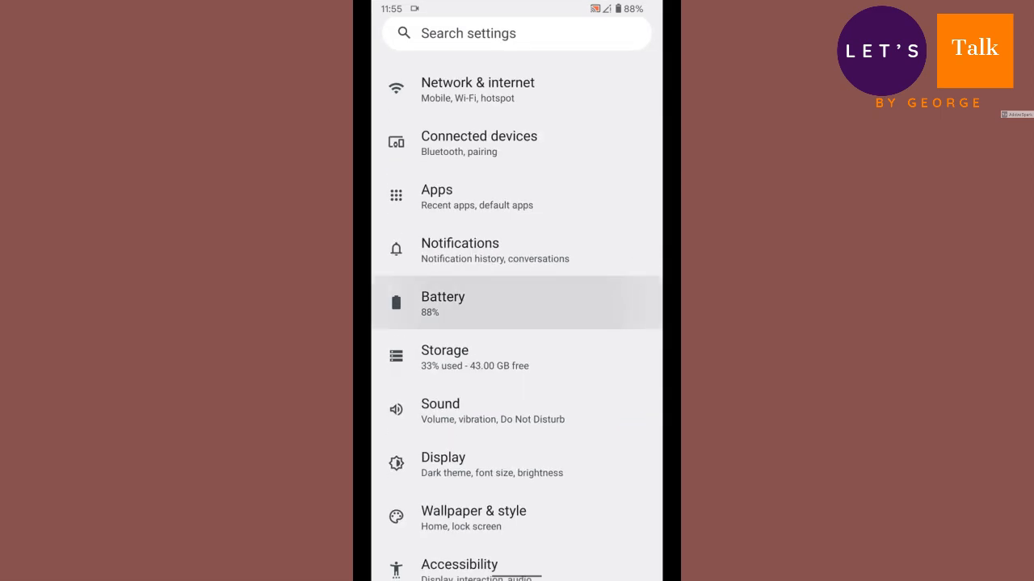
pyautogui.scroll(-3)
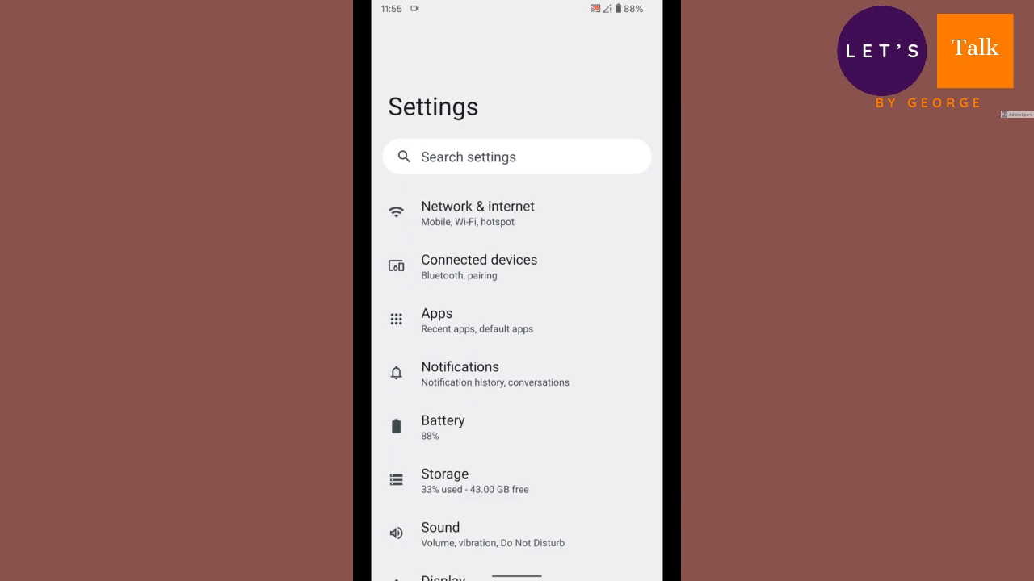
# Step: Browse the airtel SIM settings under Network & internet, scrolling through its options
pyautogui.click(478, 213)
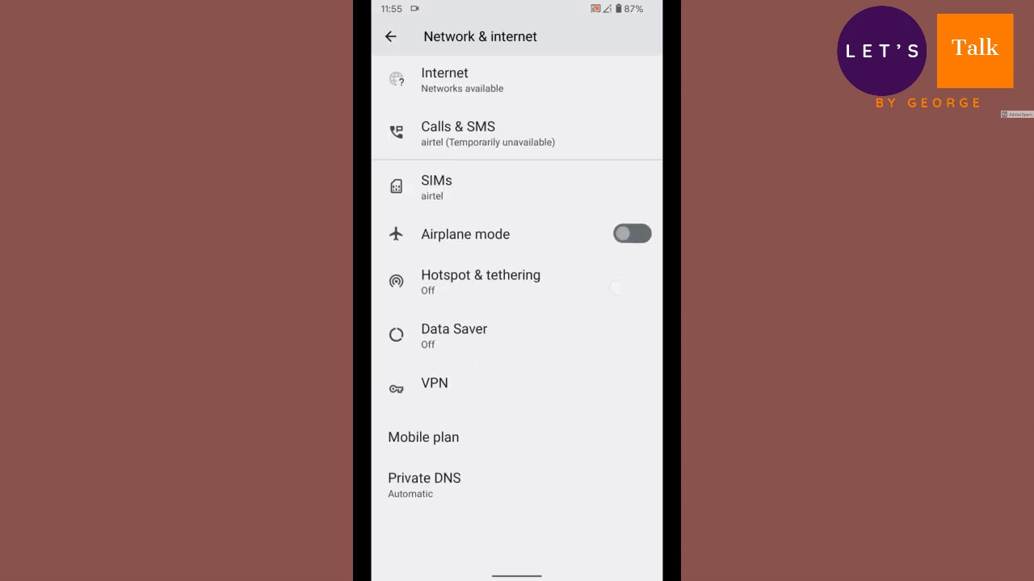
pyautogui.click(436, 187)
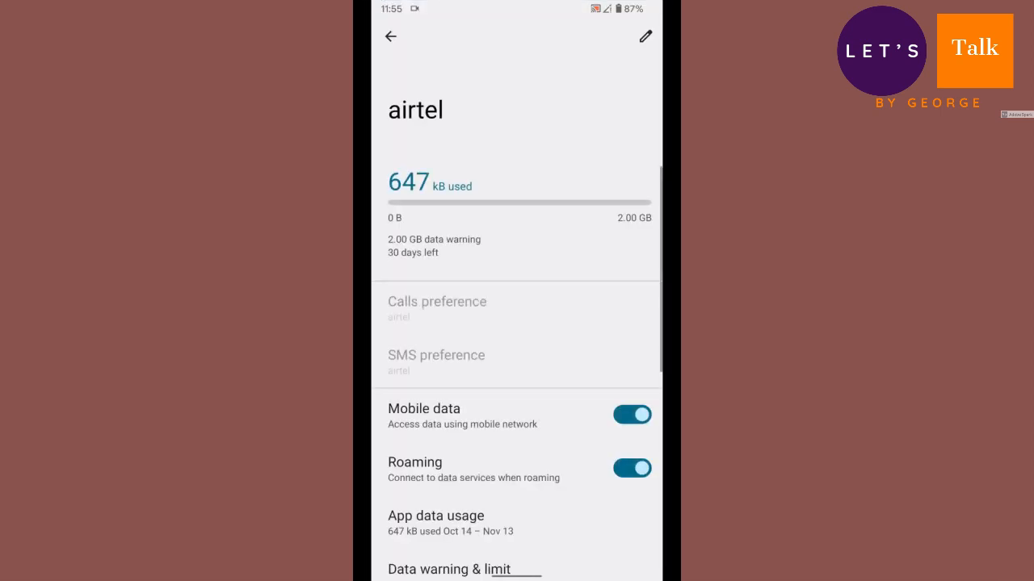
pyautogui.scroll(-3)
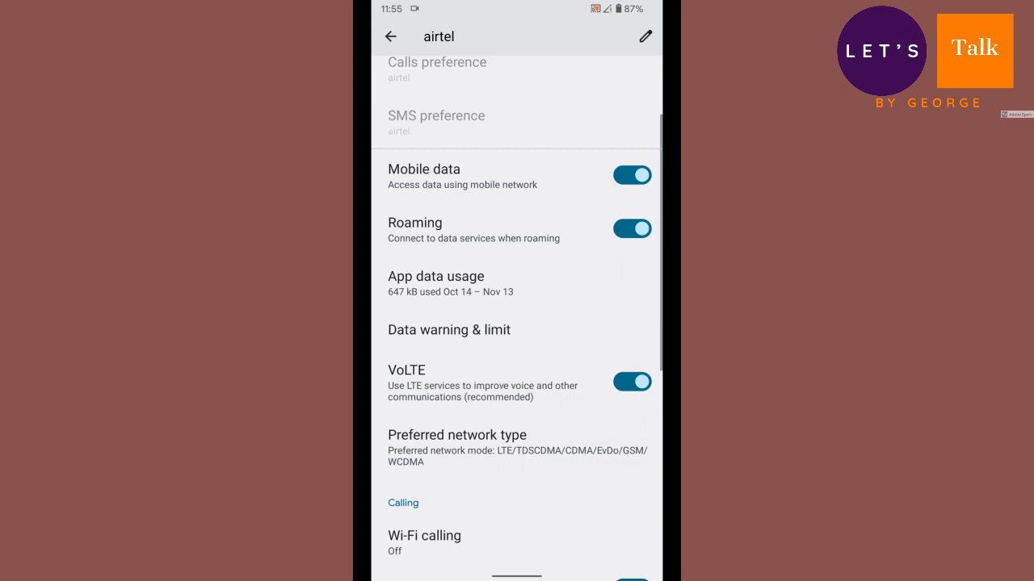
pyautogui.scroll(-3)
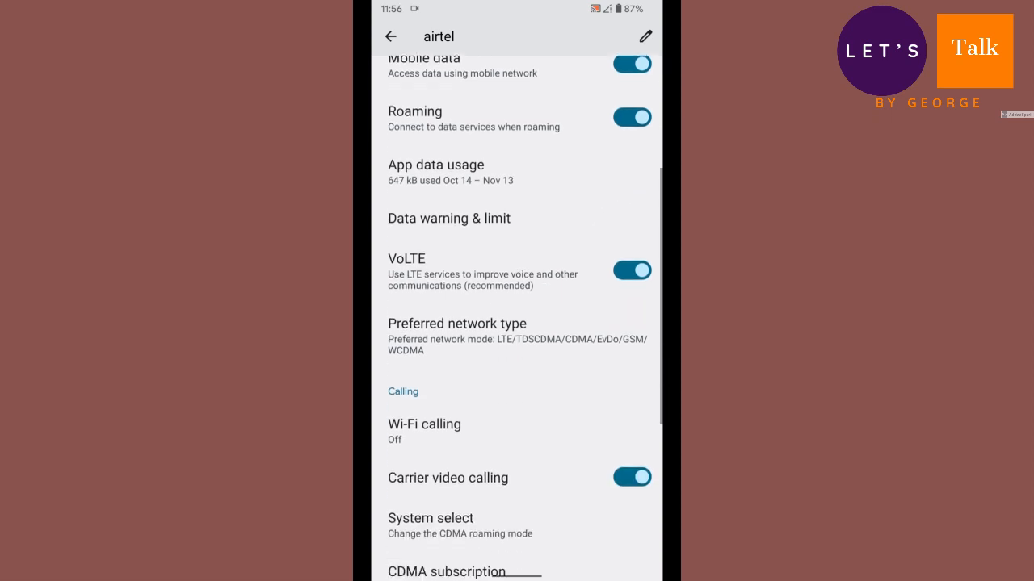
pyautogui.scroll(-3)
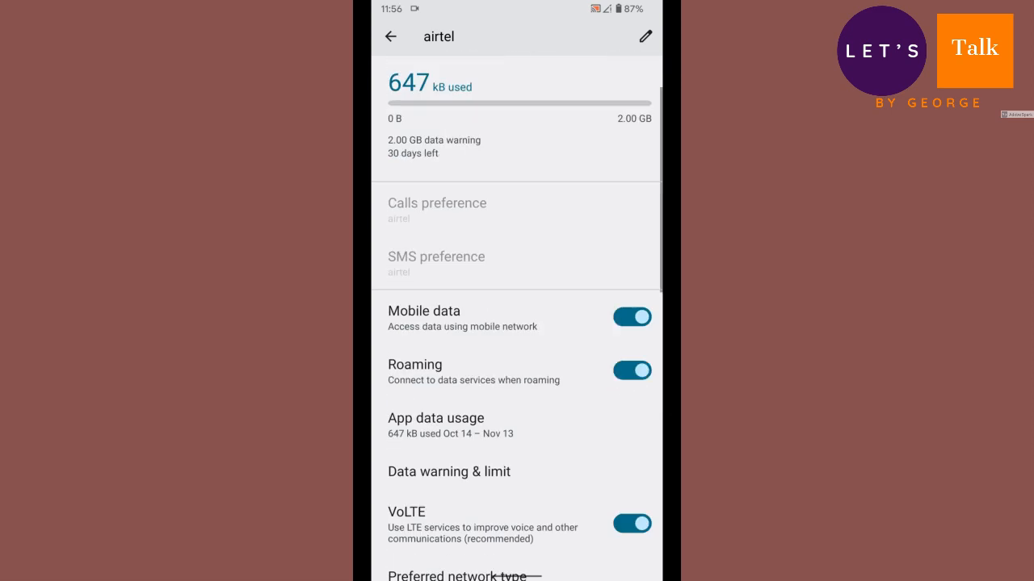
pyautogui.click(391, 35)
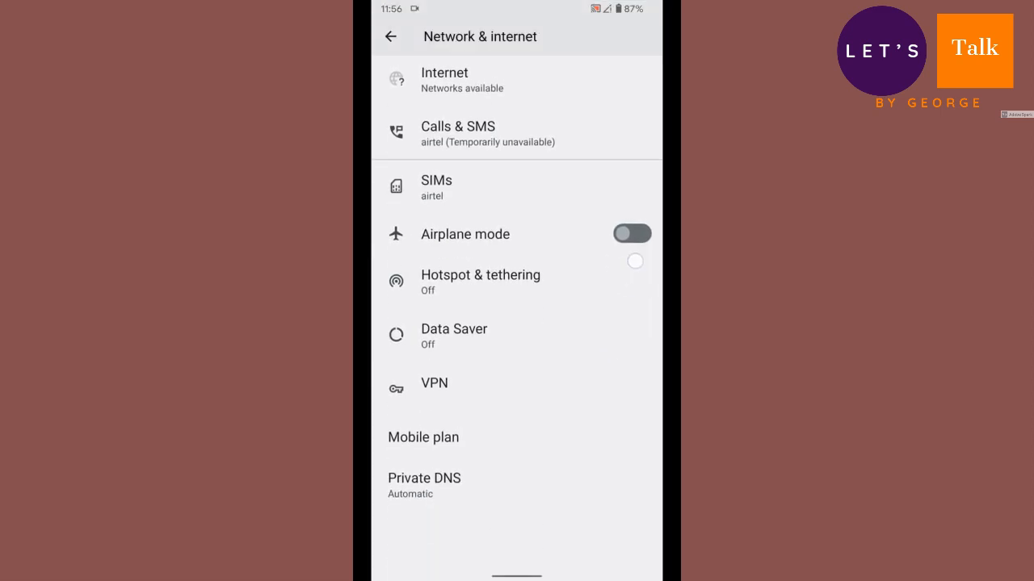
# Step: View Calls & SMS and Connected devices, then return to the main settings list
pyautogui.click(459, 133)
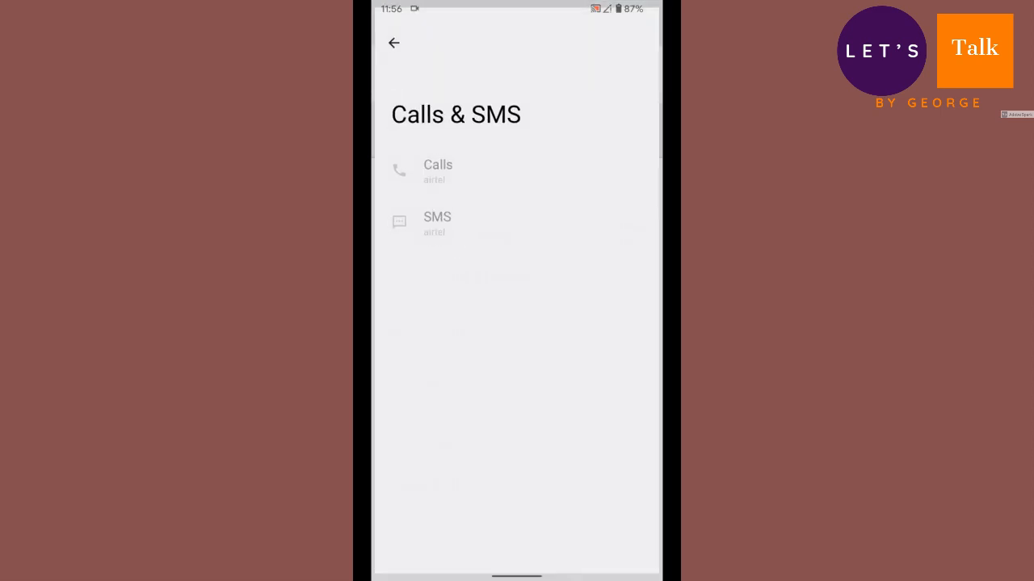
pyautogui.click(395, 42)
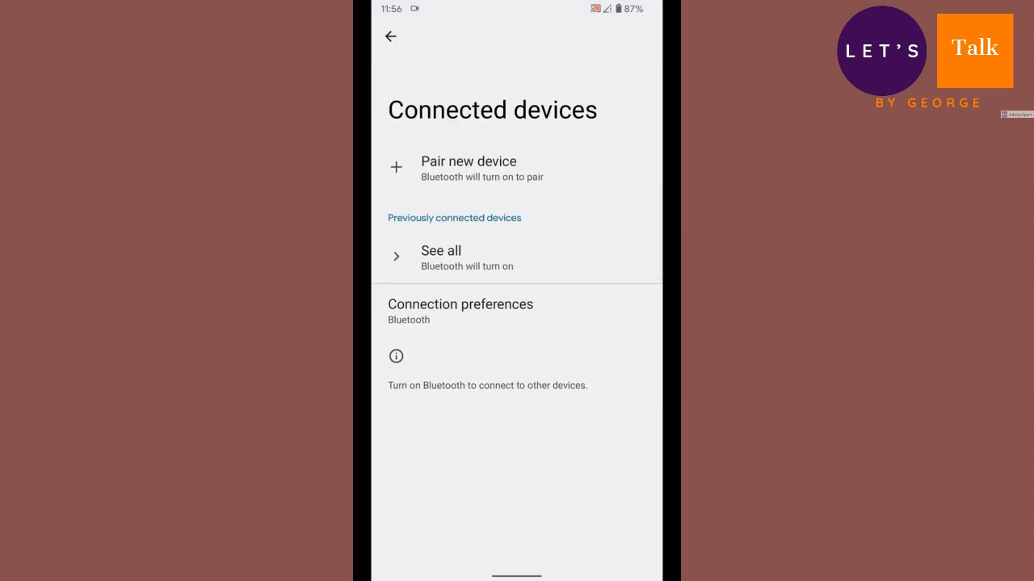
pyautogui.click(390, 36)
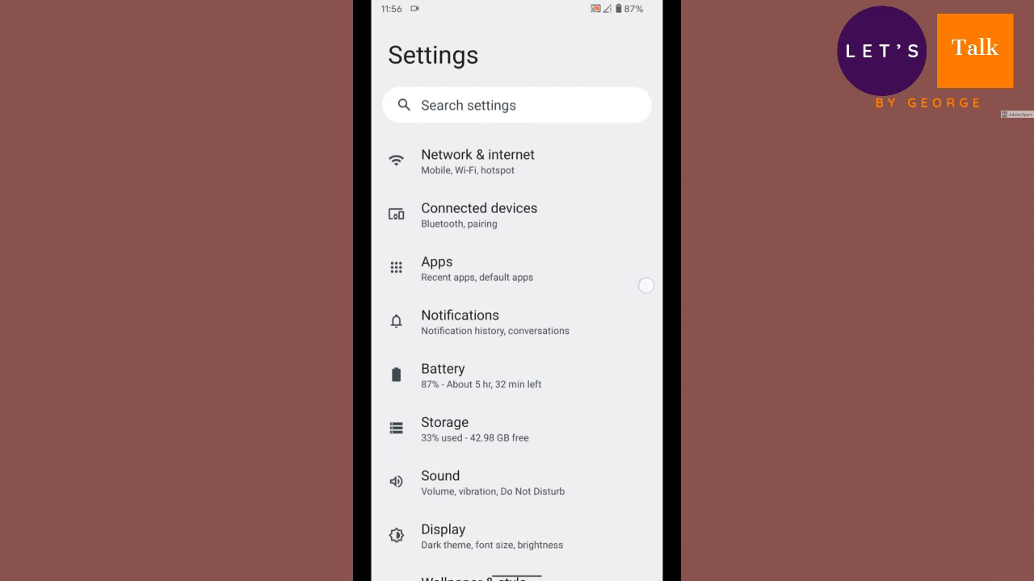
# Step: From Apps, browse Screen Recorder's App info page, scrolling through its details
pyautogui.click(436, 269)
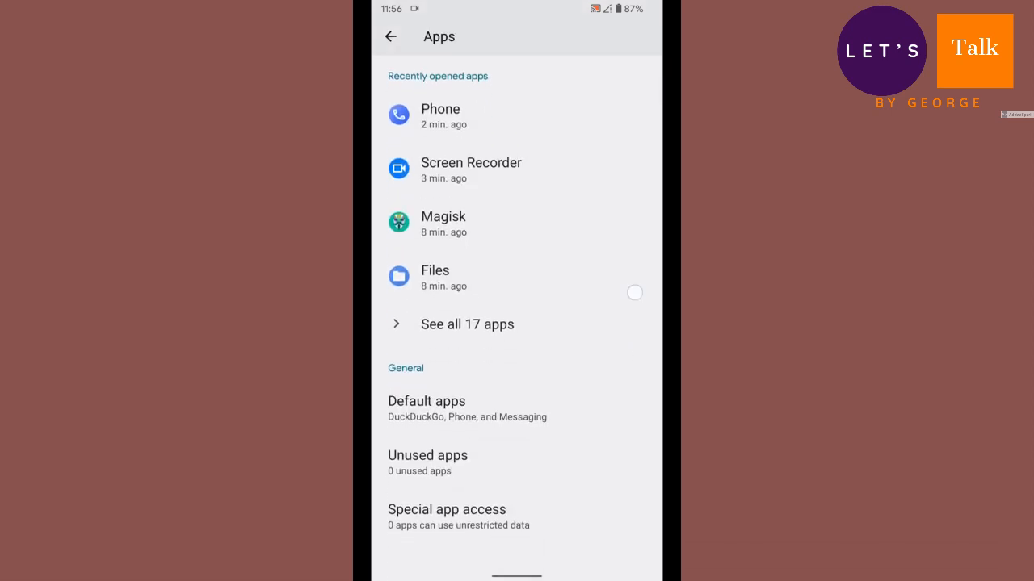
pyautogui.click(517, 172)
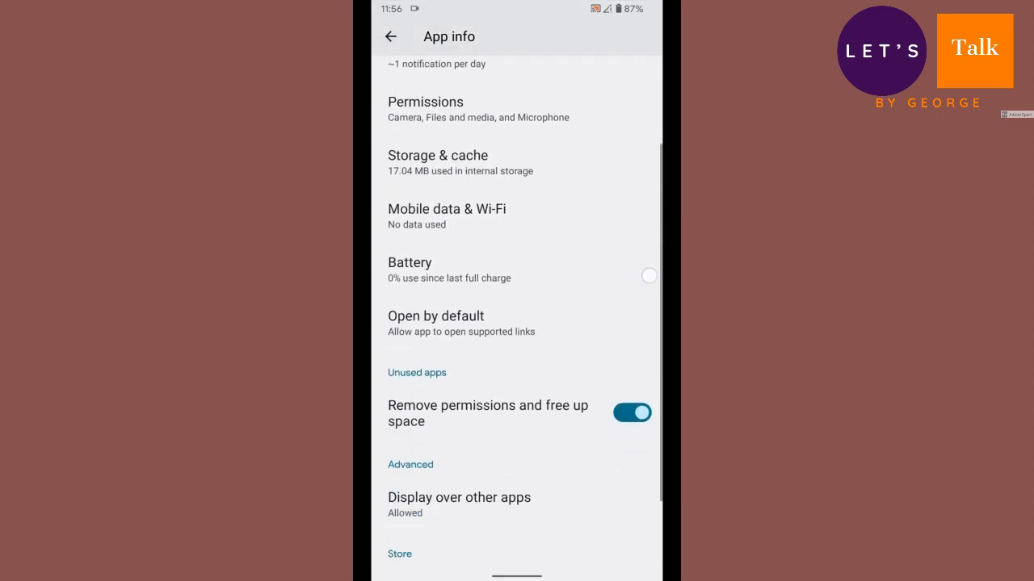
pyautogui.scroll(-3)
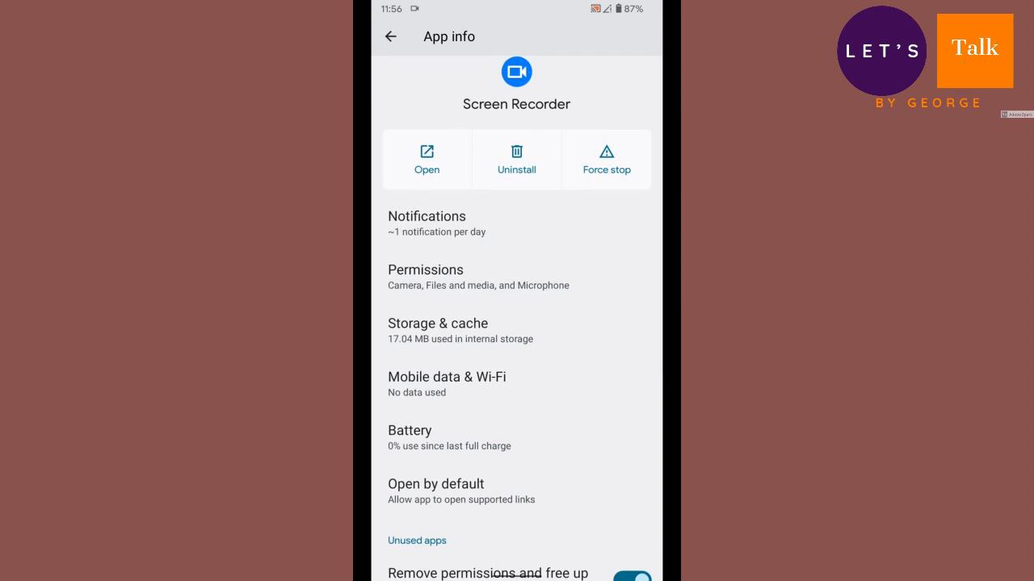
pyautogui.scroll(-3)
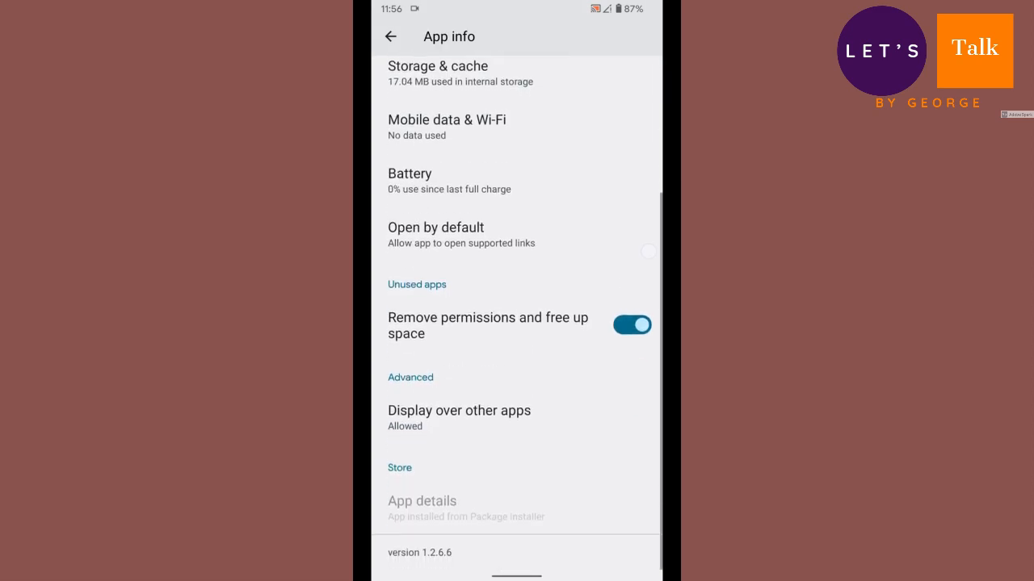
pyautogui.scroll(-3)
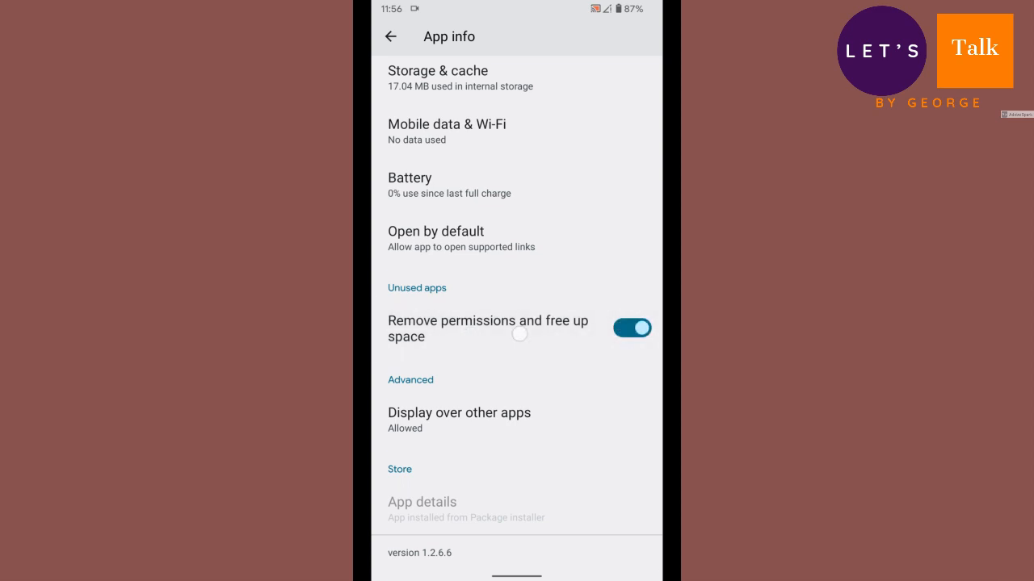
pyautogui.scroll(-3)
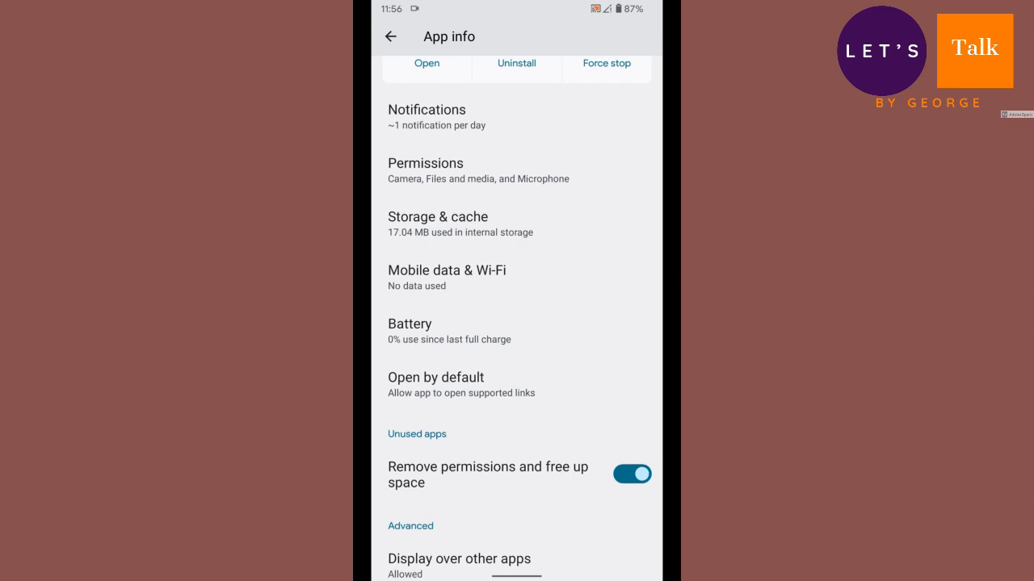
# Step: Return to the main settings list and go into the Notifications settings
pyautogui.click(391, 36)
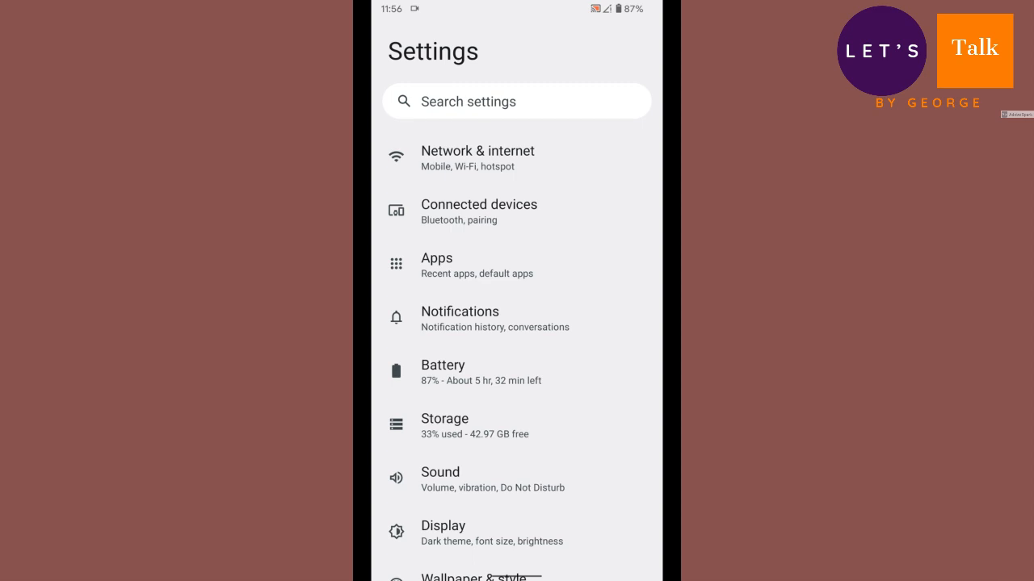
pyautogui.click(459, 312)
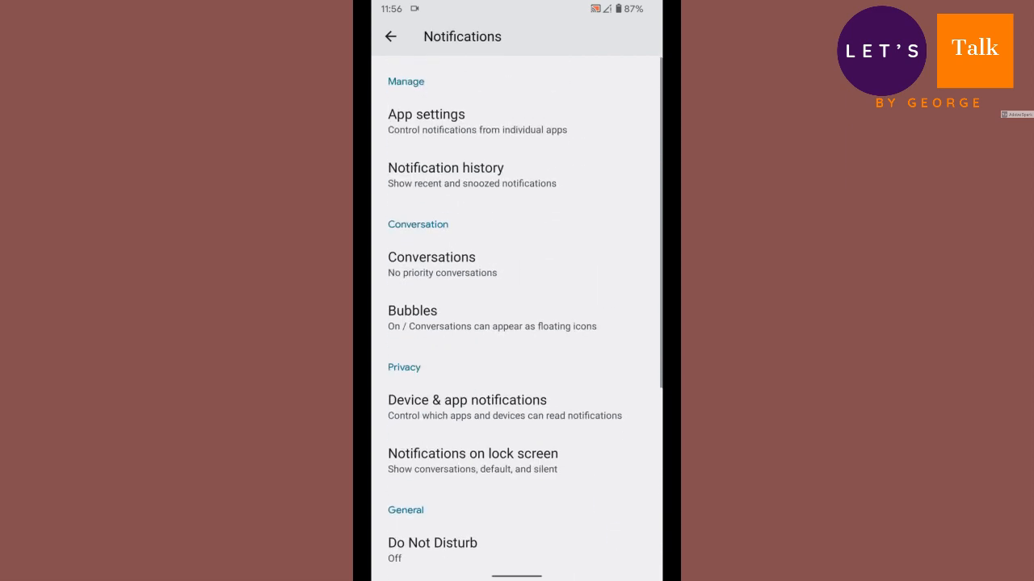
# Step: Scroll through the Notifications page, return, and go into Battery showing 87%
pyautogui.scroll(-3)
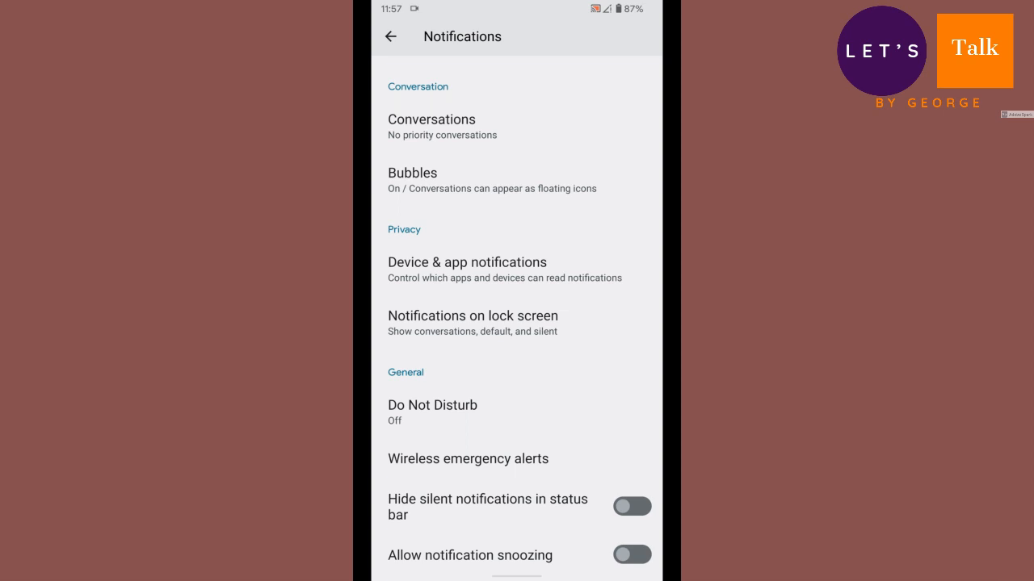
pyautogui.click(391, 36)
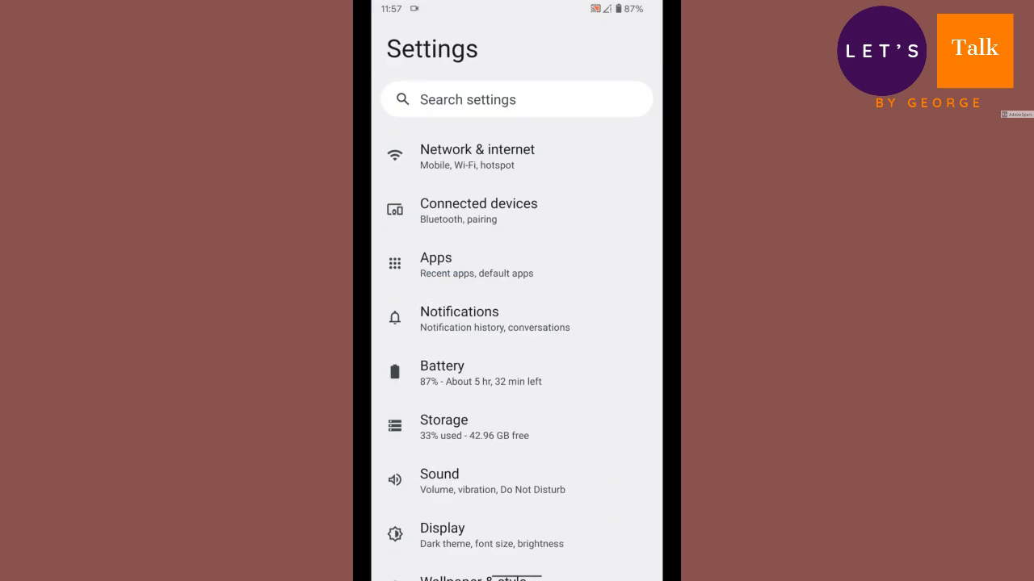
pyautogui.scroll(-3)
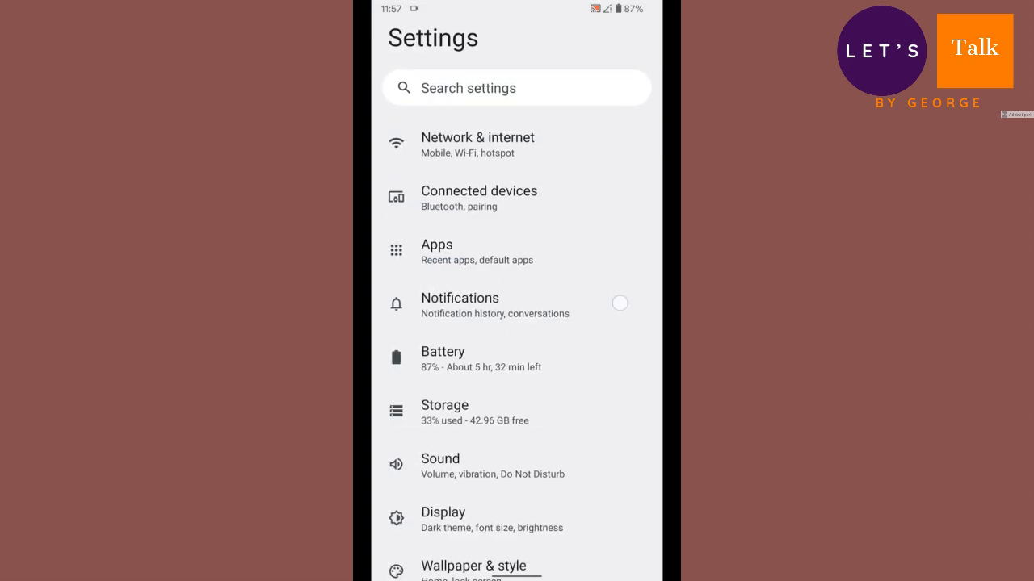
pyautogui.click(442, 359)
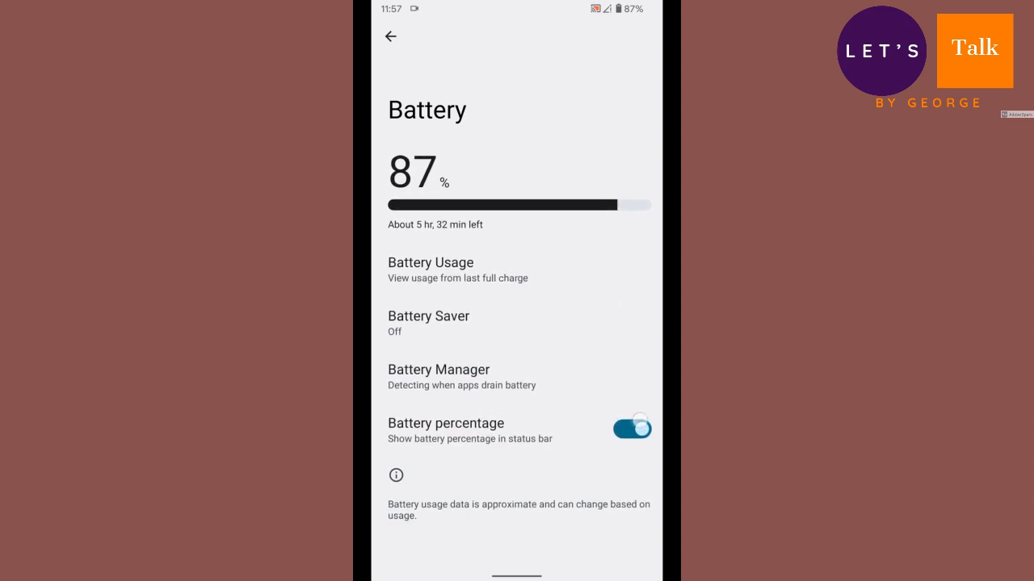
# Step: Toggle Battery percentage off and back on, then return to the settings list
pyautogui.click(631, 428)
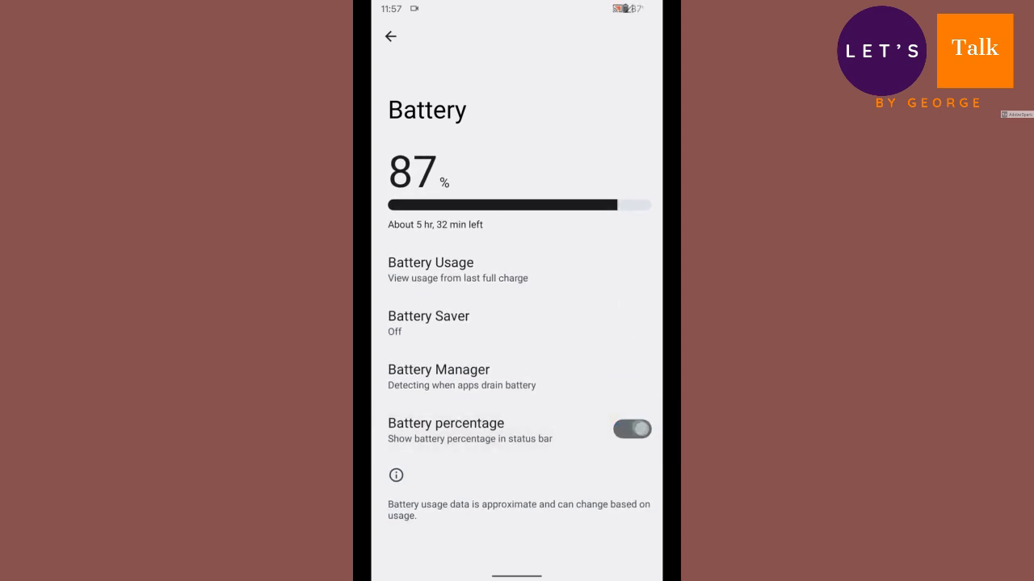
pyautogui.click(632, 430)
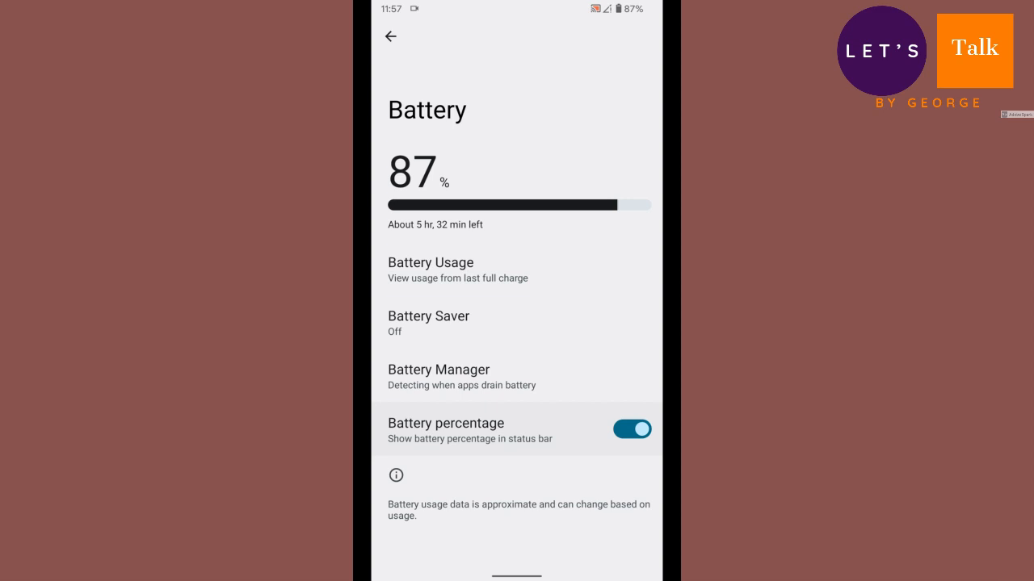
pyautogui.click(391, 37)
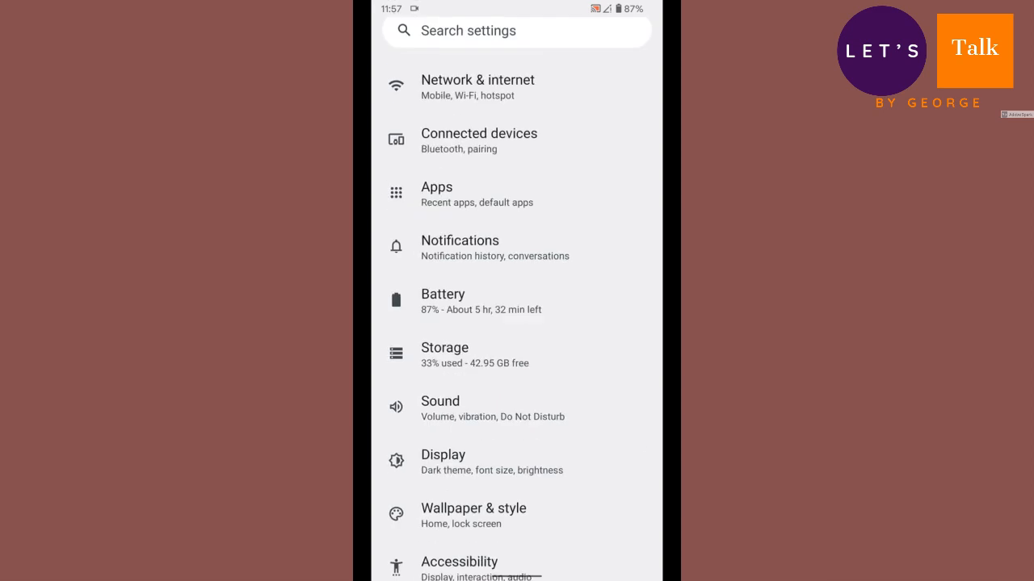
# Step: View Storage showing 21 GB of 64 GB used, then go into the Sound settings
pyautogui.click(444, 355)
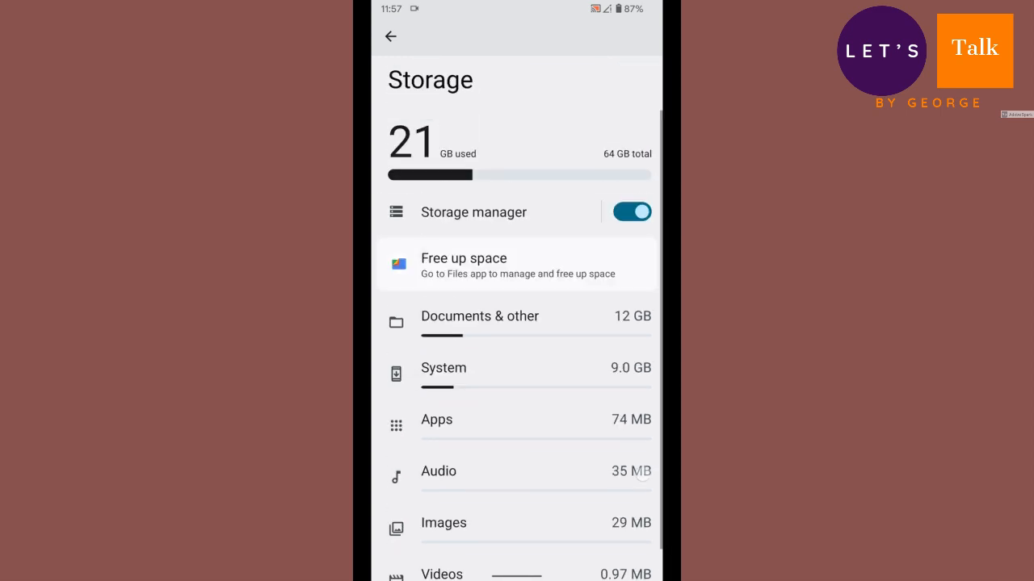
pyautogui.scroll(-3)
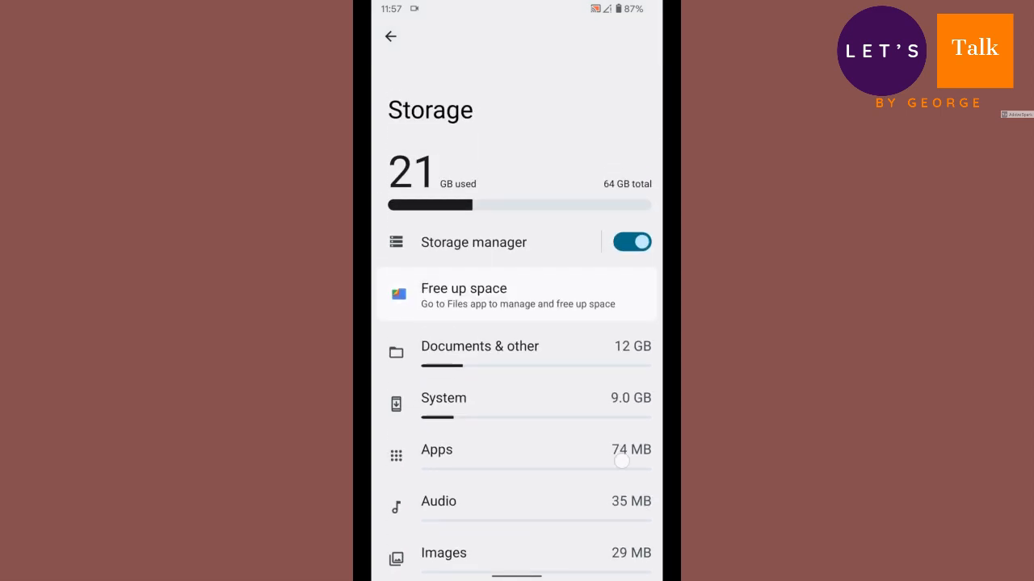
pyautogui.click(389, 37)
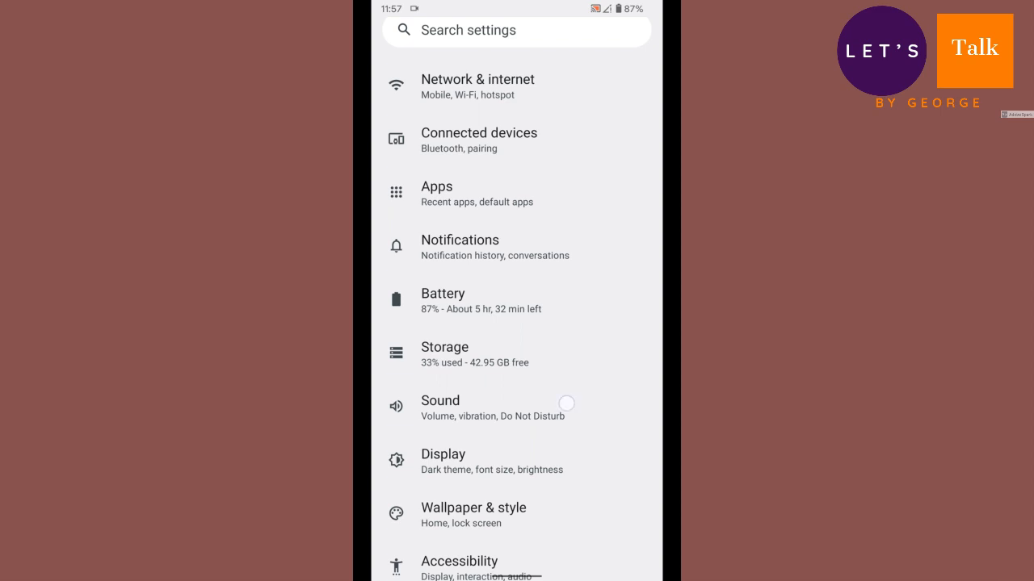
pyautogui.click(439, 401)
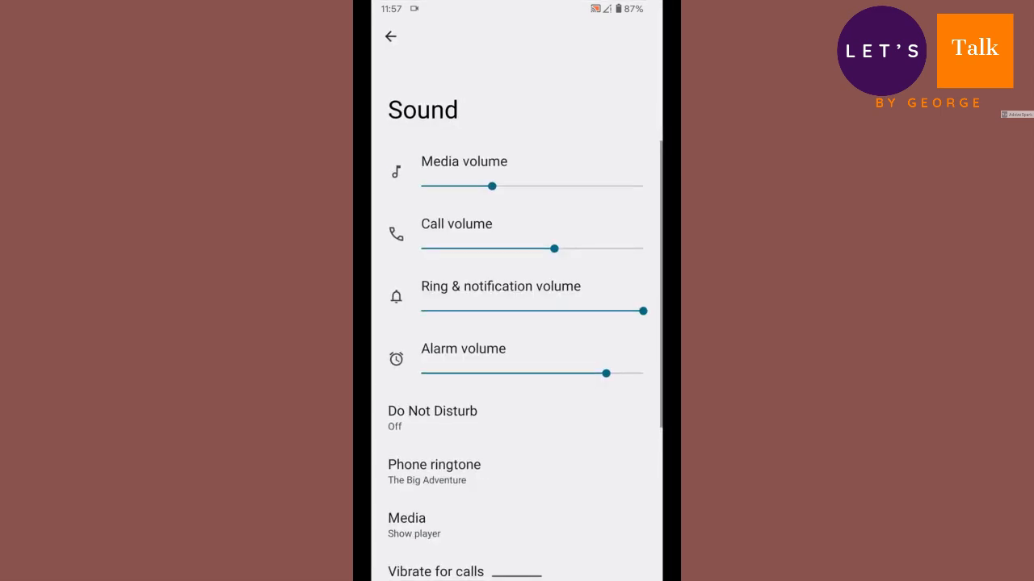
# Step: Drag Call volume to maximum, then go into the Display settings at 79% brightness
pyautogui.moveTo(552, 248); pyautogui.dragTo(644, 249)
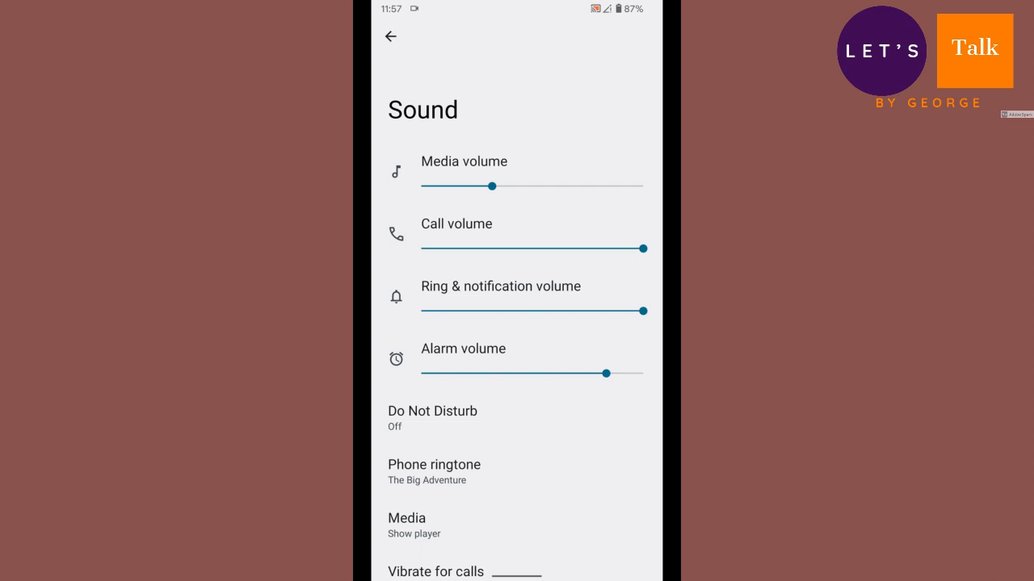
pyautogui.scroll(-3)
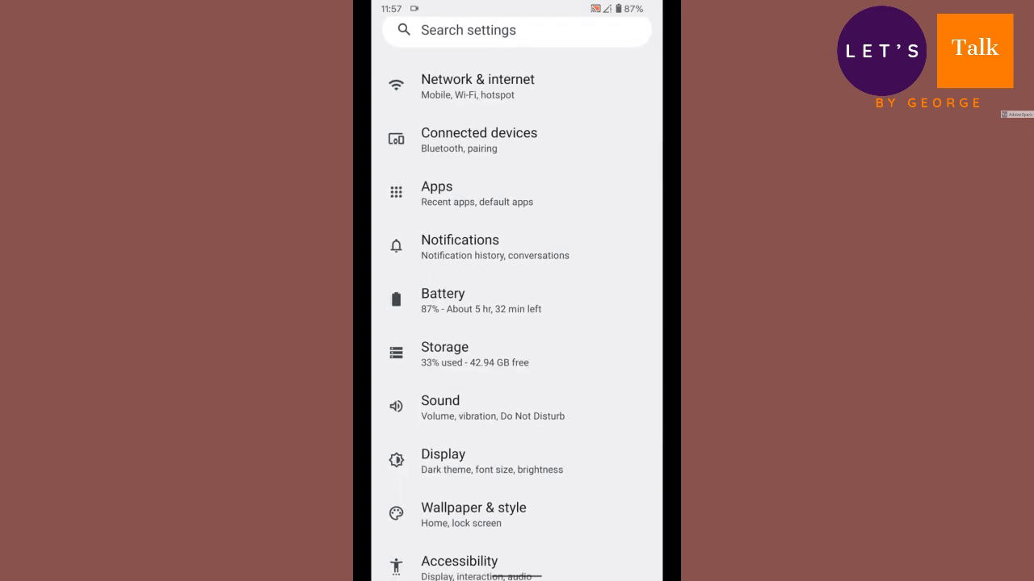
pyautogui.click(443, 454)
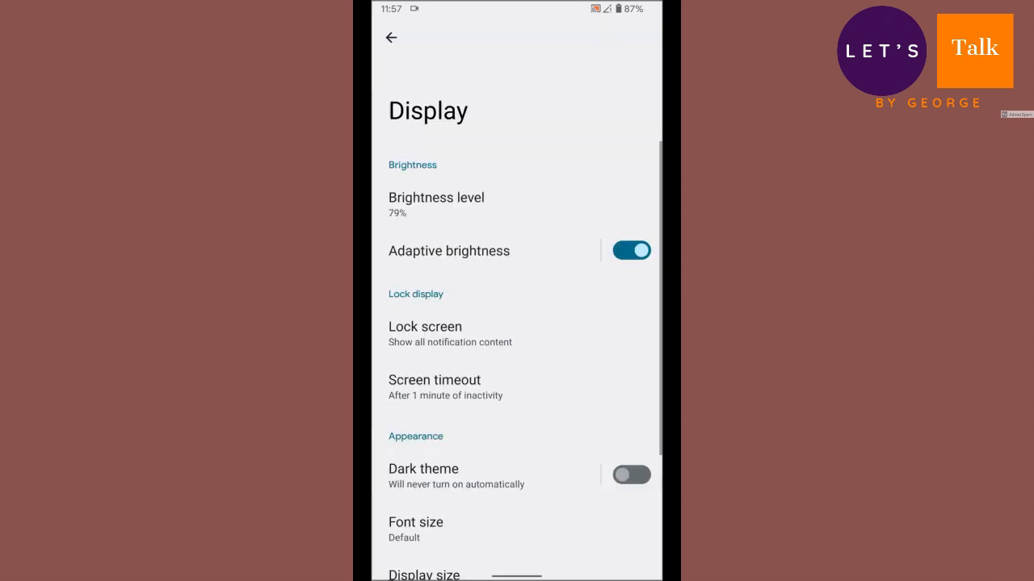
# Step: Look into the Colors and Night Light pages under Display, returning each time
pyautogui.scroll(-3)
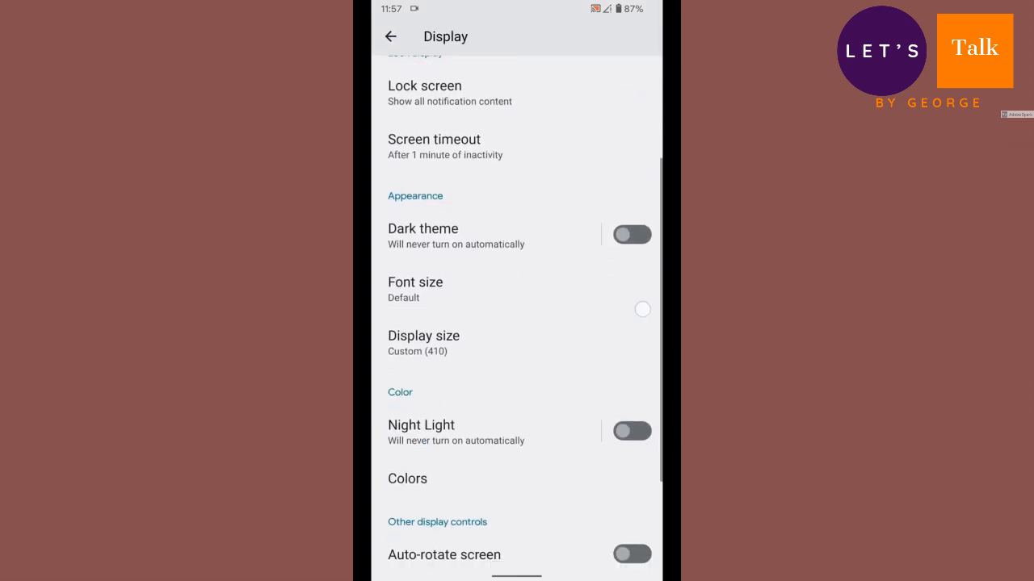
pyautogui.click(407, 478)
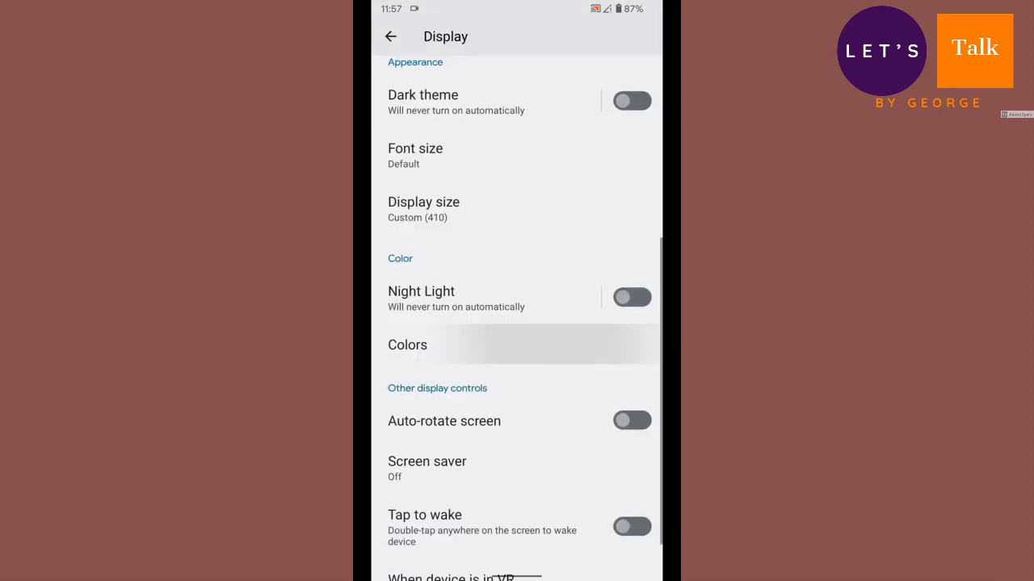
pyautogui.click(407, 346)
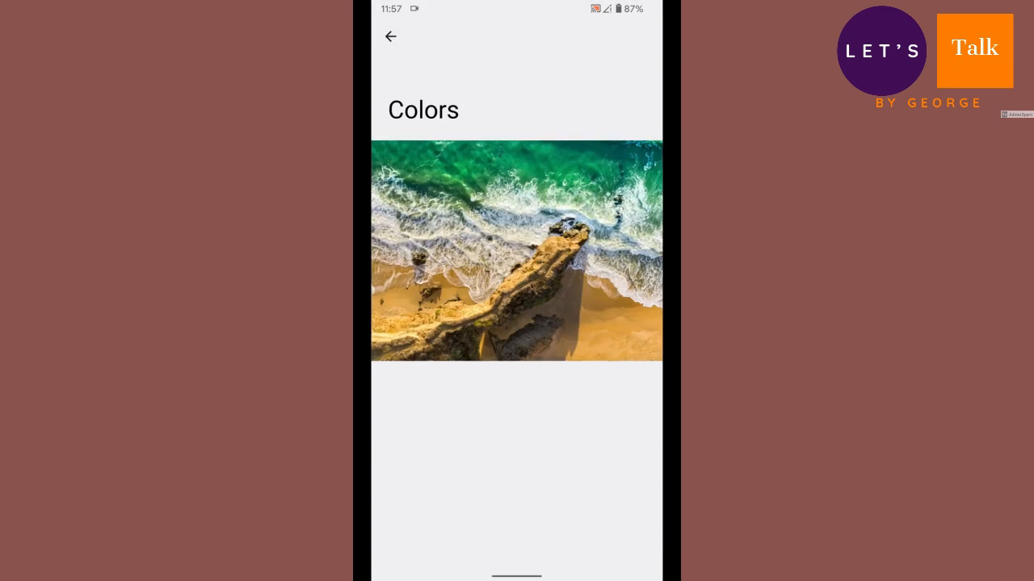
pyautogui.click(391, 35)
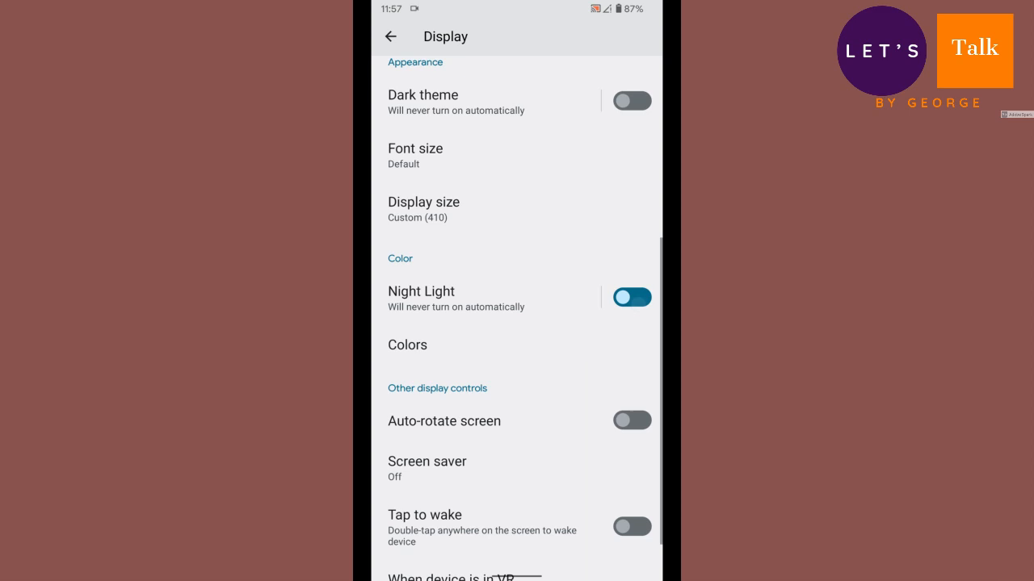
pyautogui.click(420, 290)
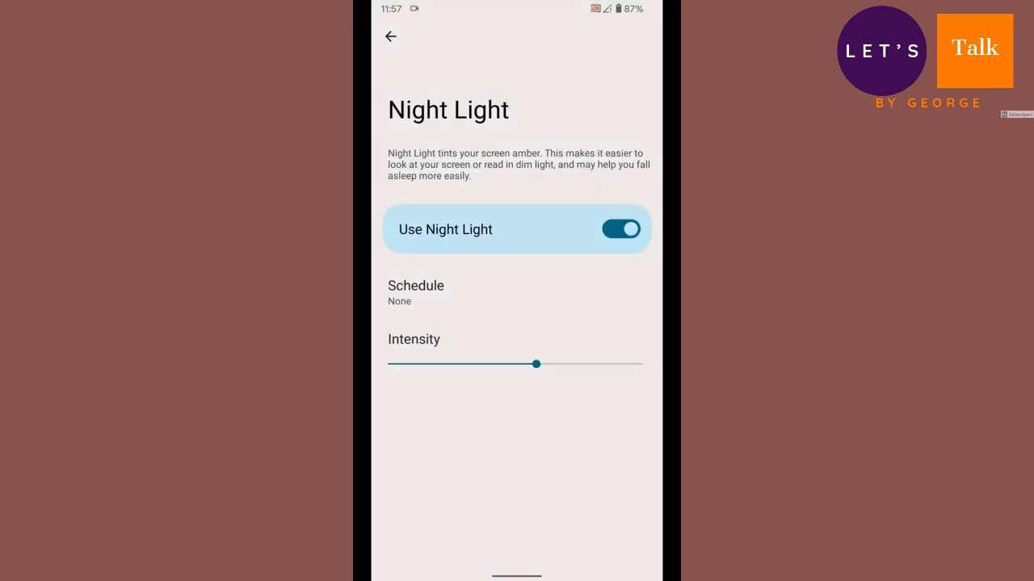
pyautogui.click(391, 35)
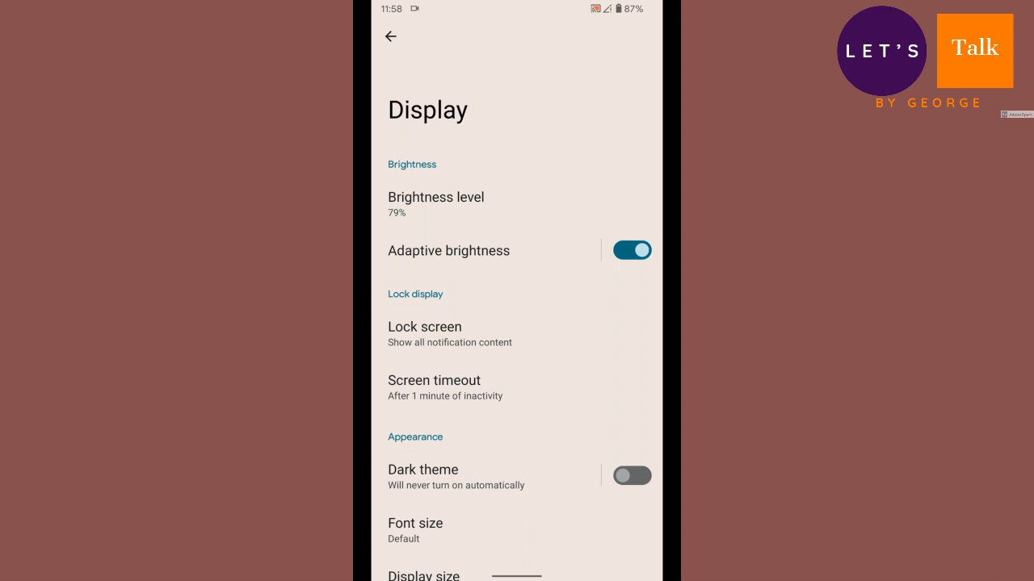
# Step: Switch adaptive brightness off and scroll back through the Display page
pyautogui.click(633, 251)
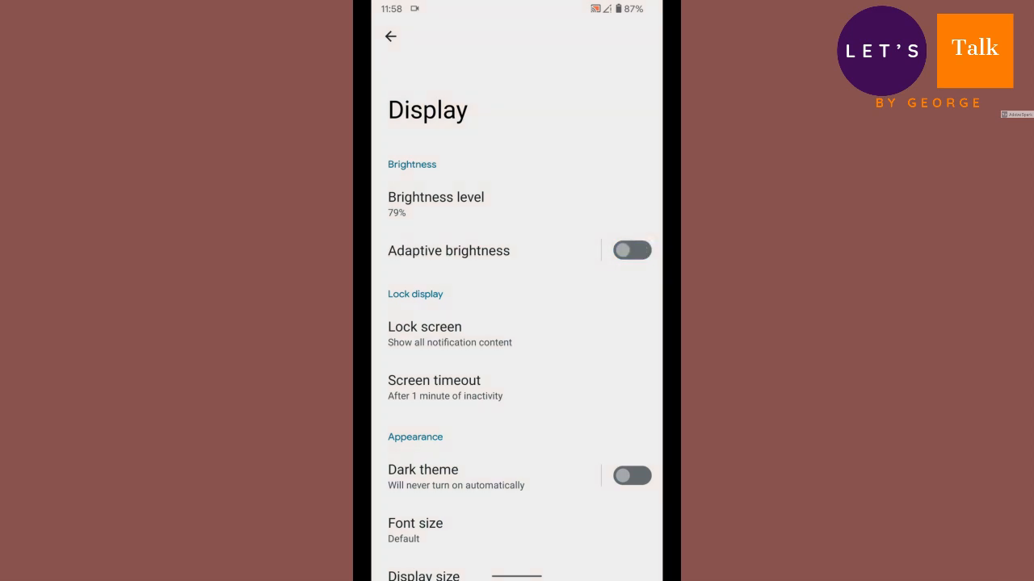
pyautogui.scroll(-3)
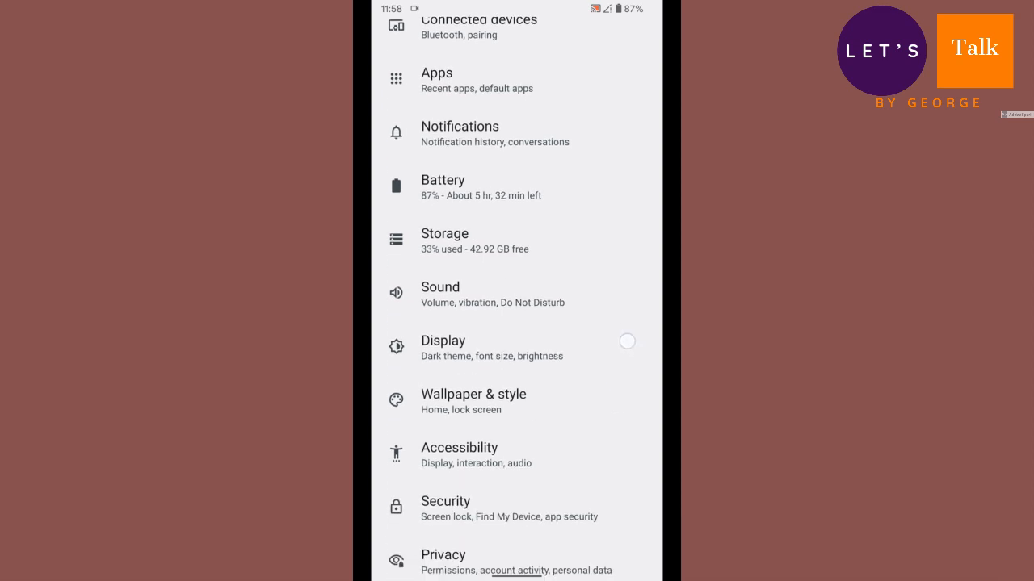
pyautogui.click(473, 401)
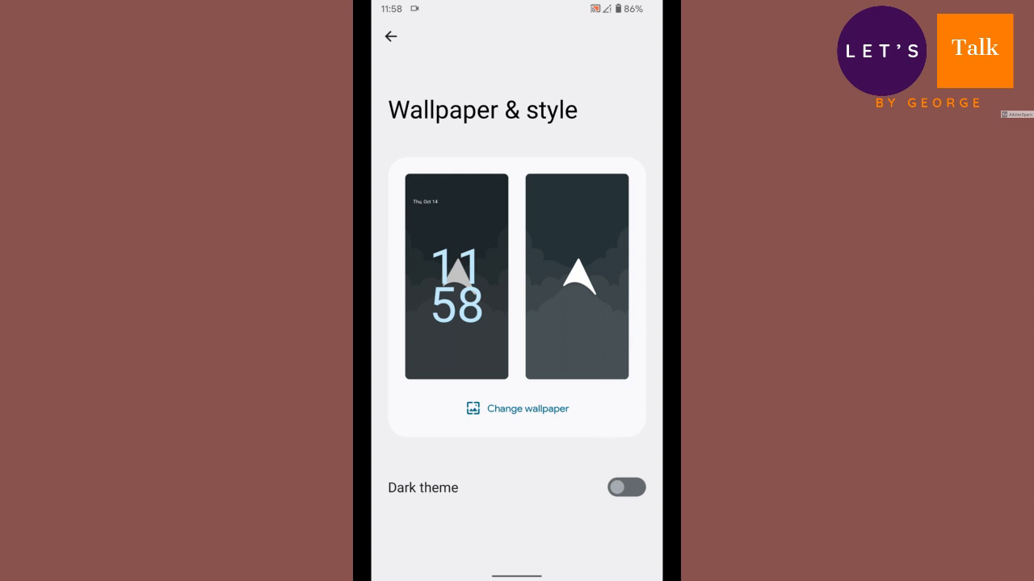
pyautogui.click(573, 274)
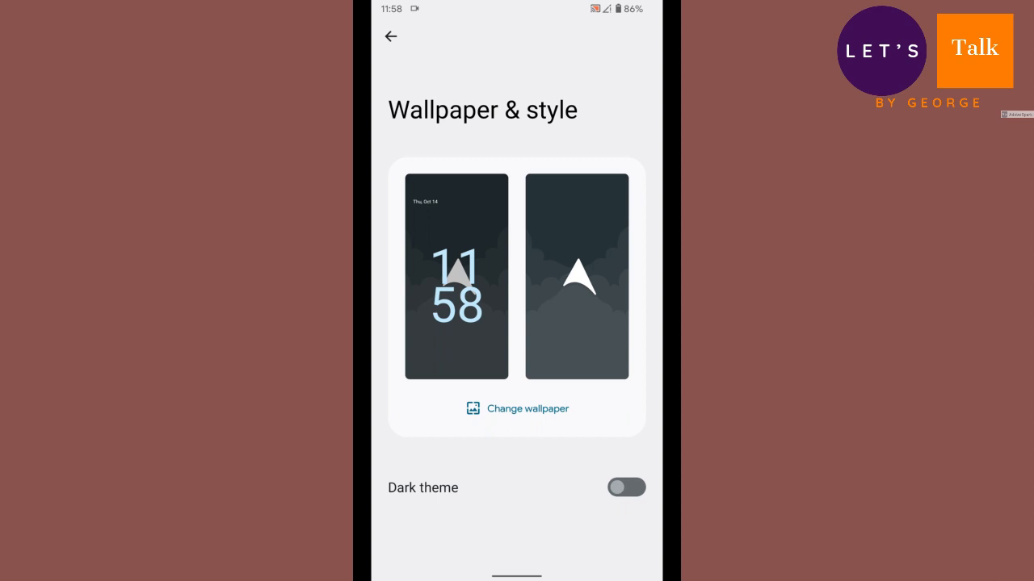
pyautogui.click(391, 38)
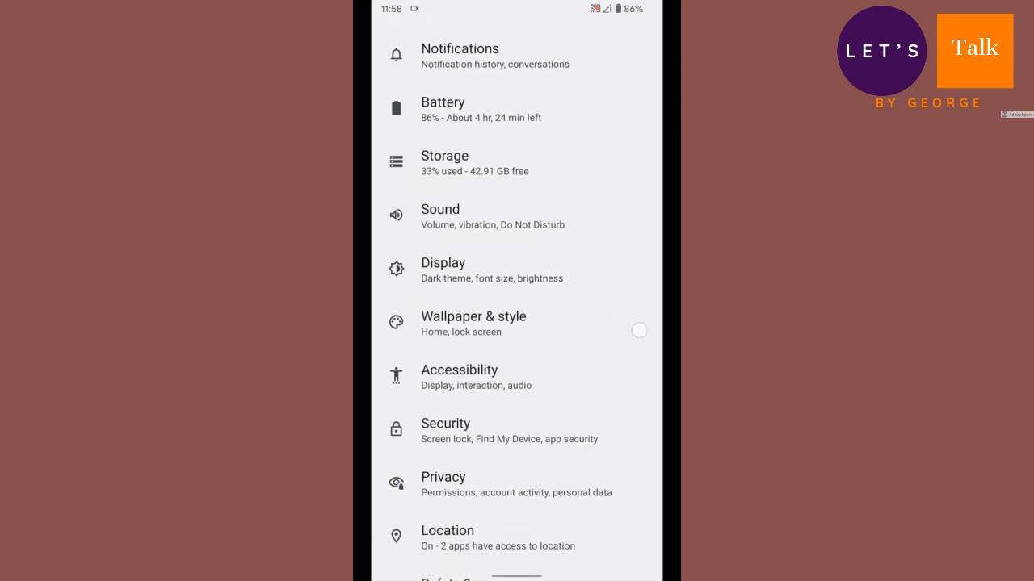
pyautogui.click(473, 323)
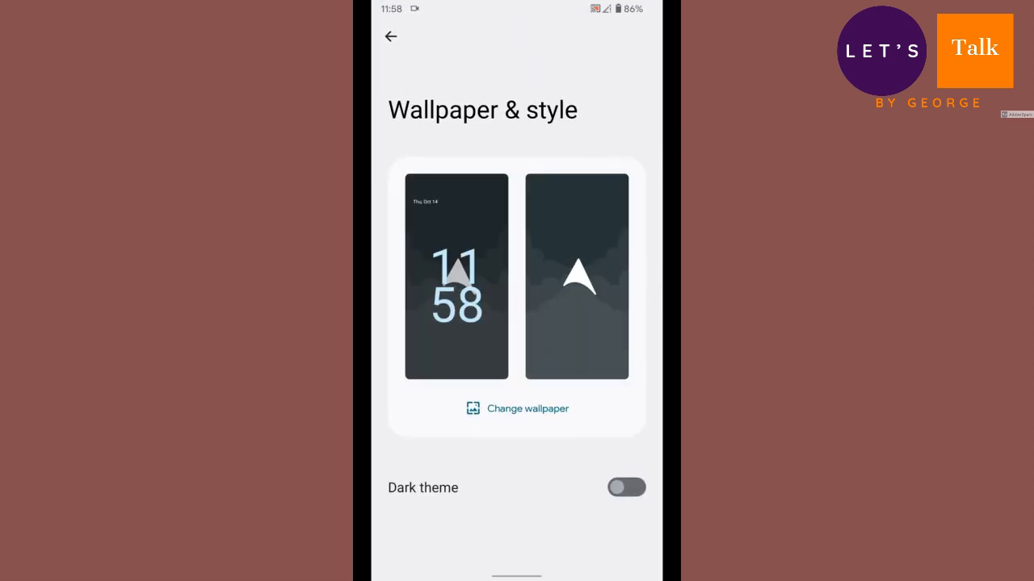
pyautogui.click(391, 37)
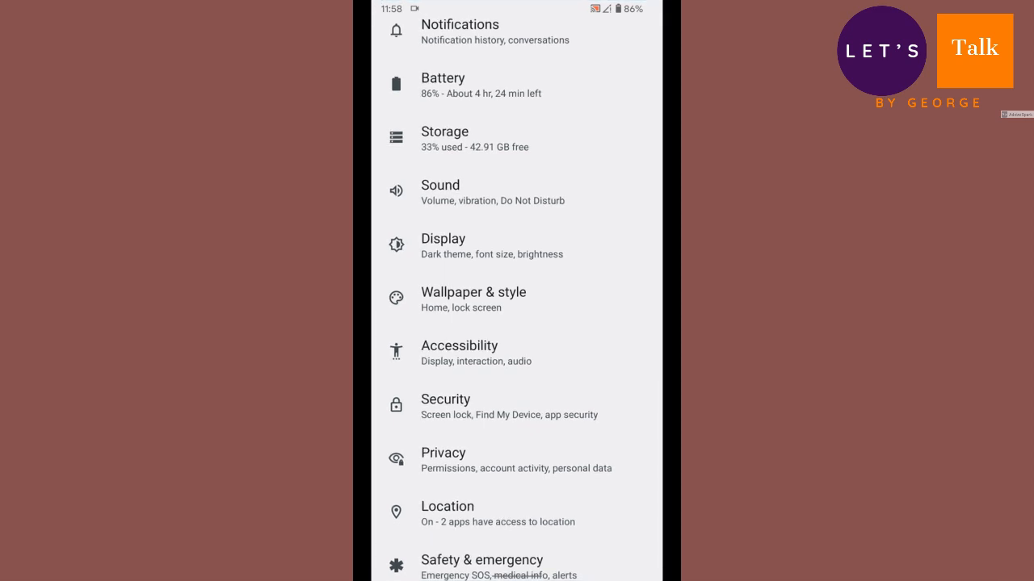
pyautogui.click(446, 399)
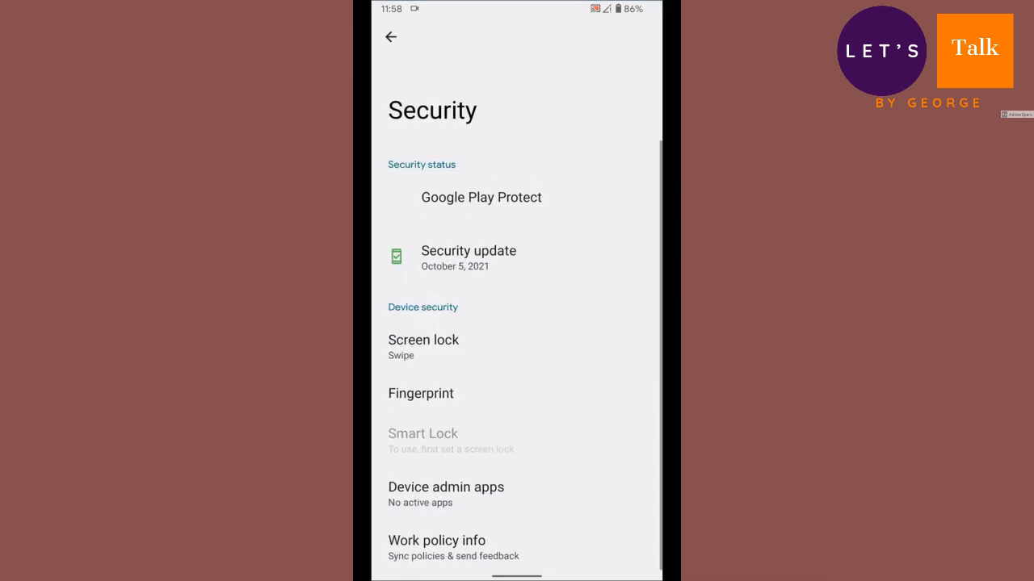
pyautogui.click(423, 339)
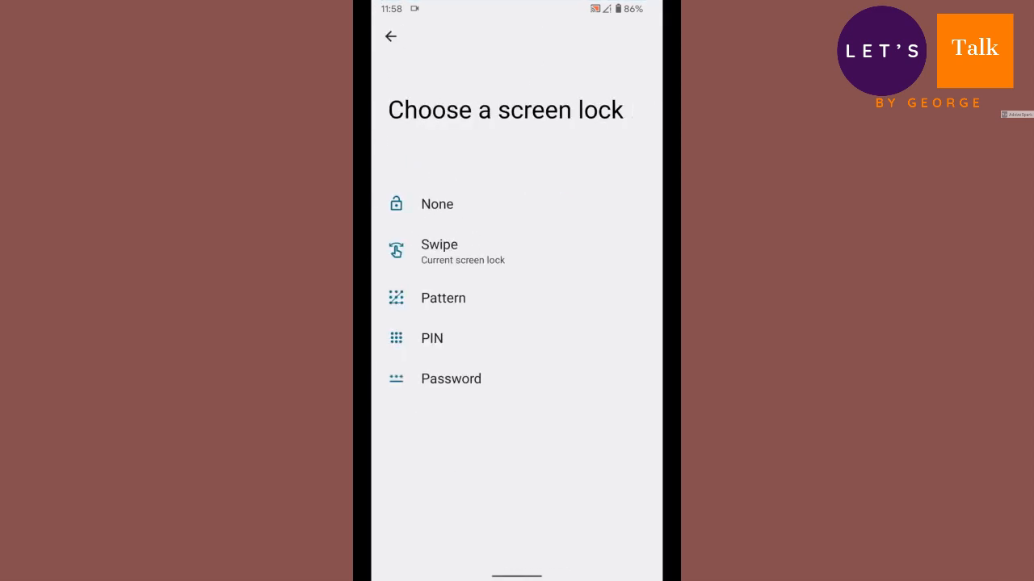
pyautogui.click(391, 35)
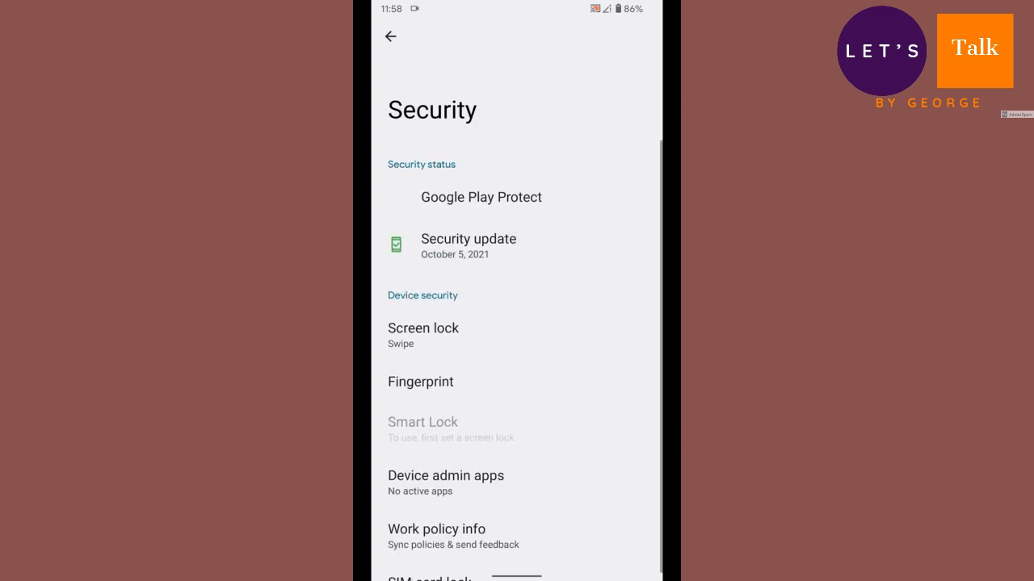
pyautogui.click(423, 328)
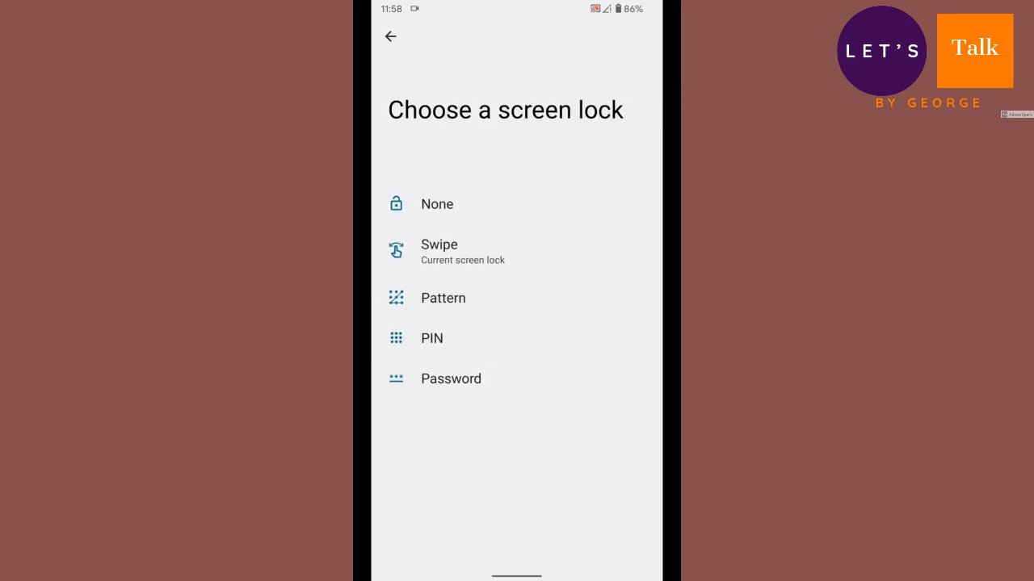
pyautogui.click(391, 37)
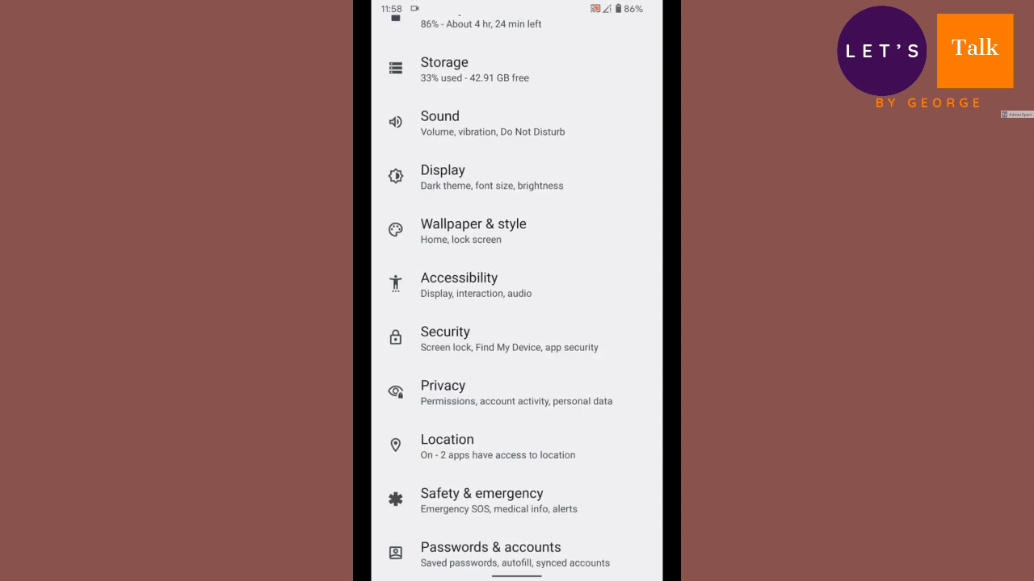
# Step: View the Privacy dashboard twice, seeing Microphone used by one app, returning to Privacy
pyautogui.scroll(-3)
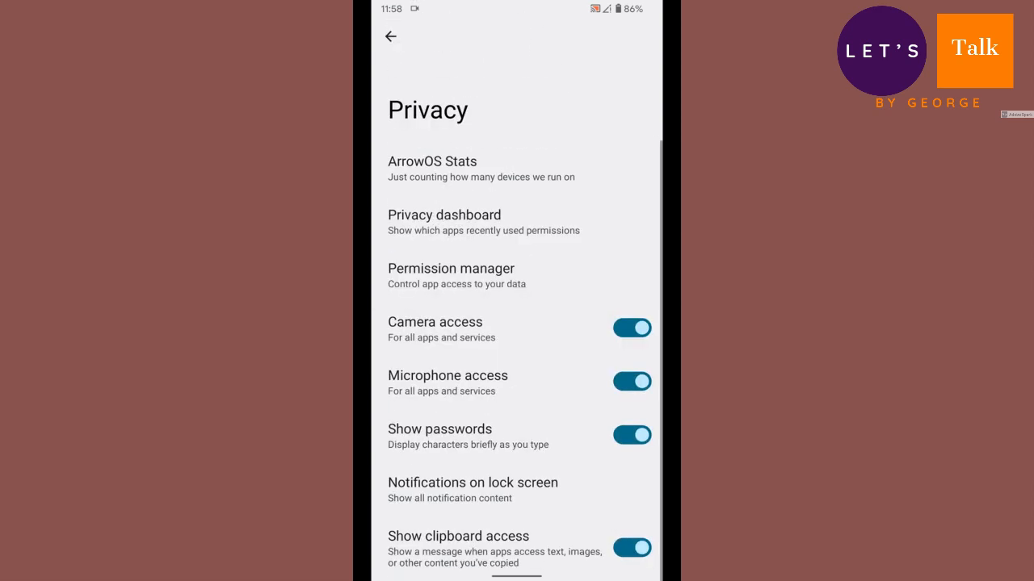
pyautogui.scroll(-3)
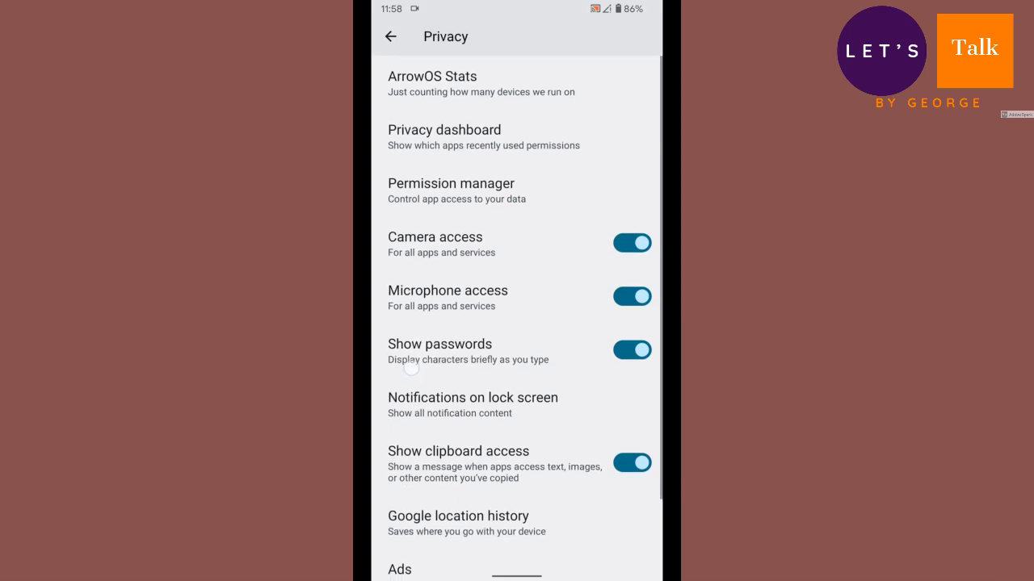
pyautogui.click(444, 135)
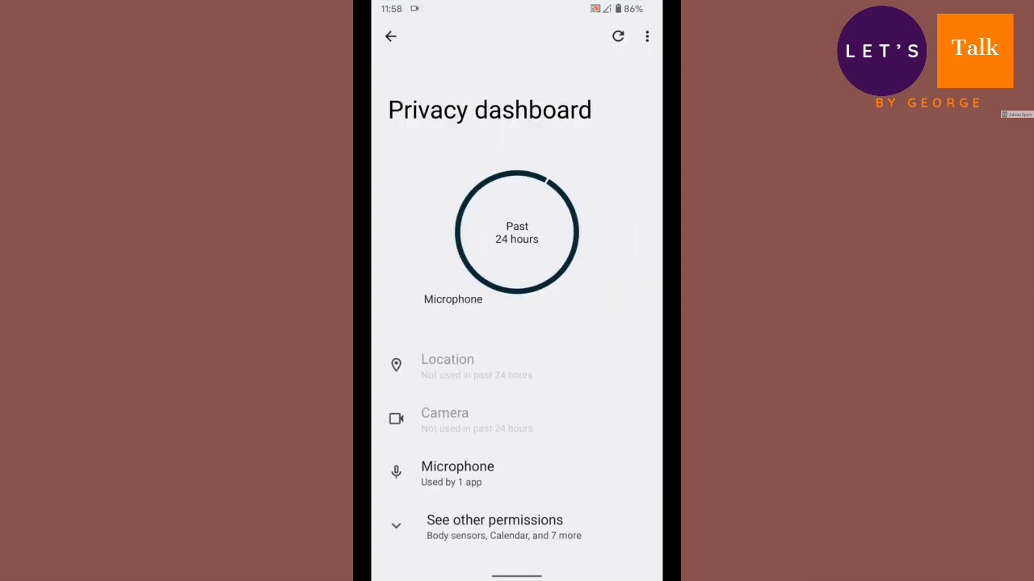
pyautogui.click(390, 35)
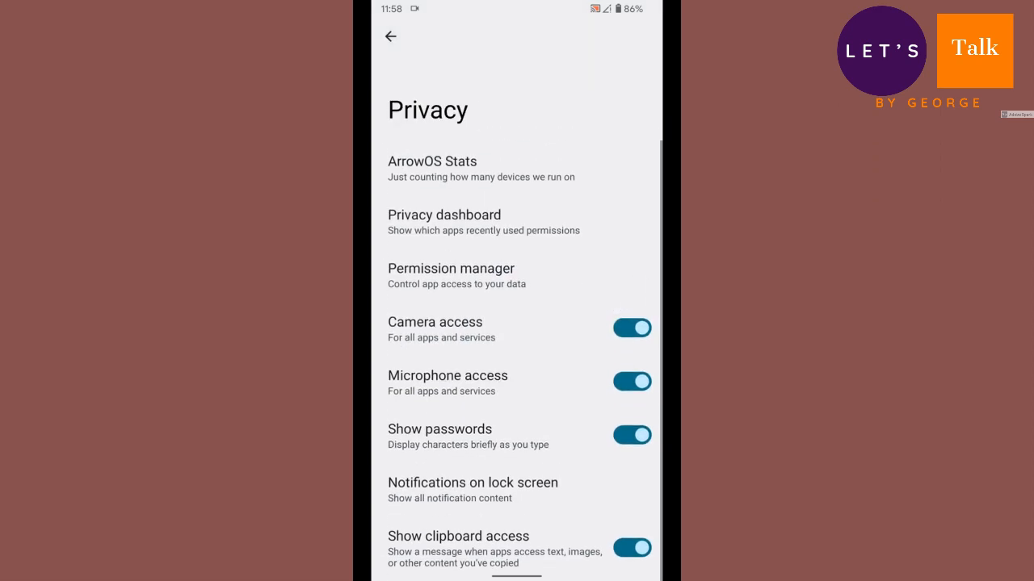
pyautogui.click(445, 223)
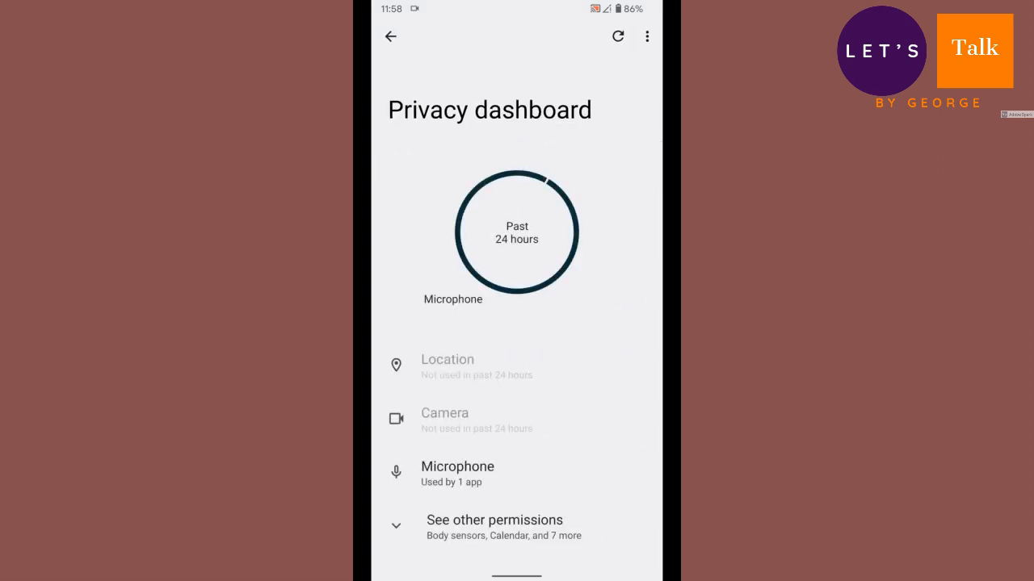
pyautogui.click(390, 36)
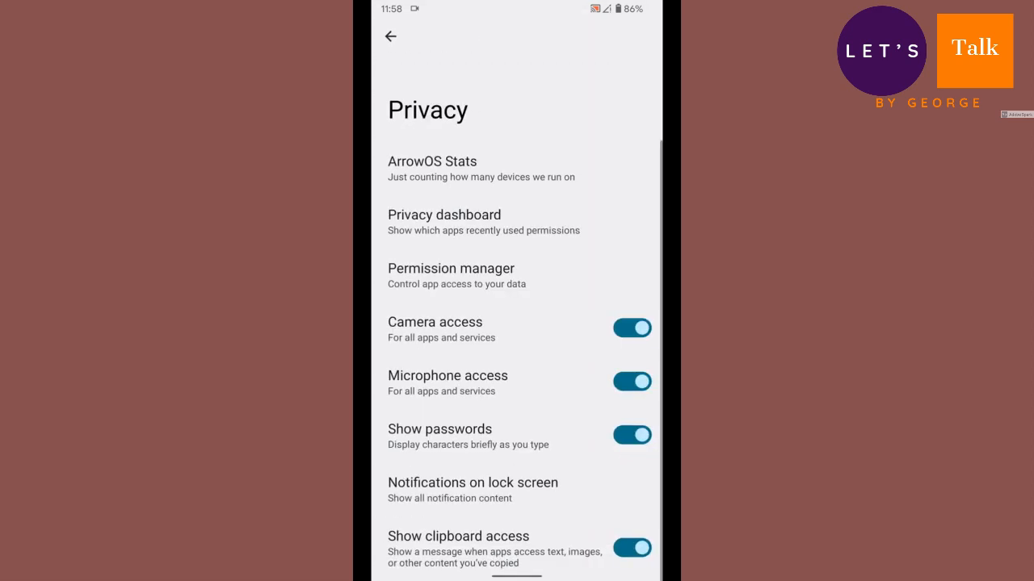
# Step: Switch Use location off and return to the main settings list
pyautogui.scroll(-3)
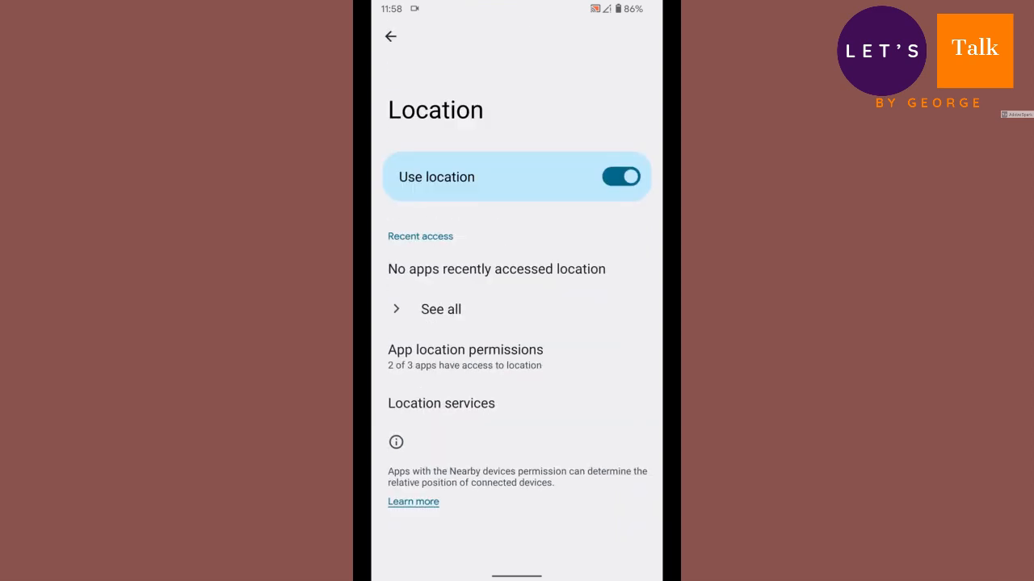
pyautogui.click(621, 176)
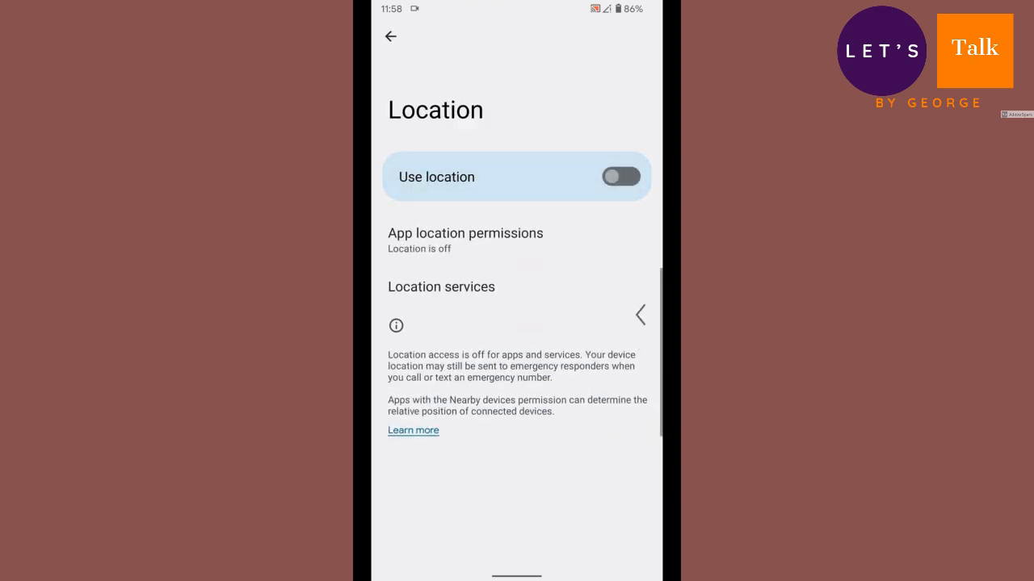
pyautogui.click(391, 35)
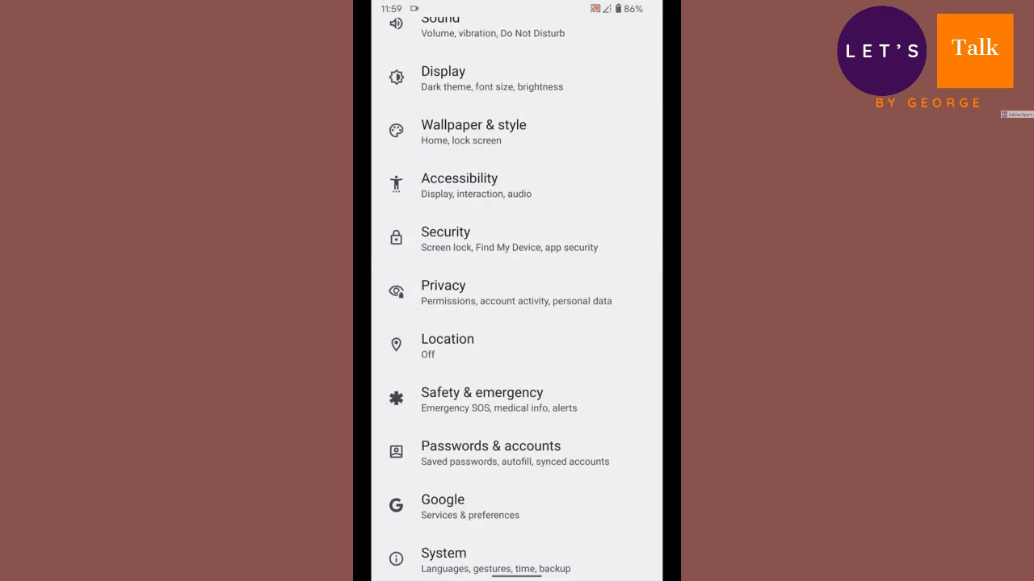
# Step: View the Safety & emergency page, then head to the System entry
pyautogui.click(482, 392)
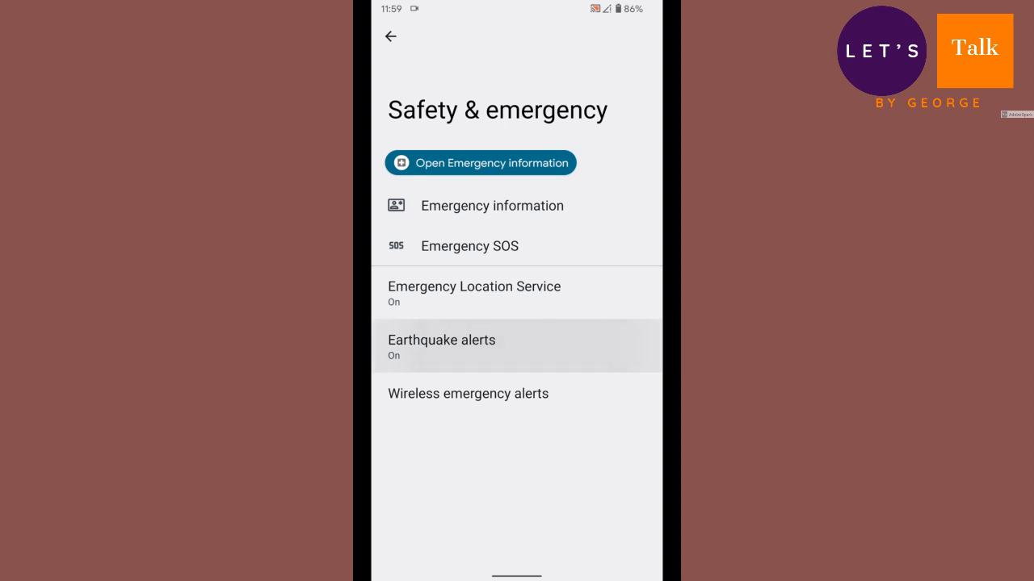
pyautogui.click(440, 346)
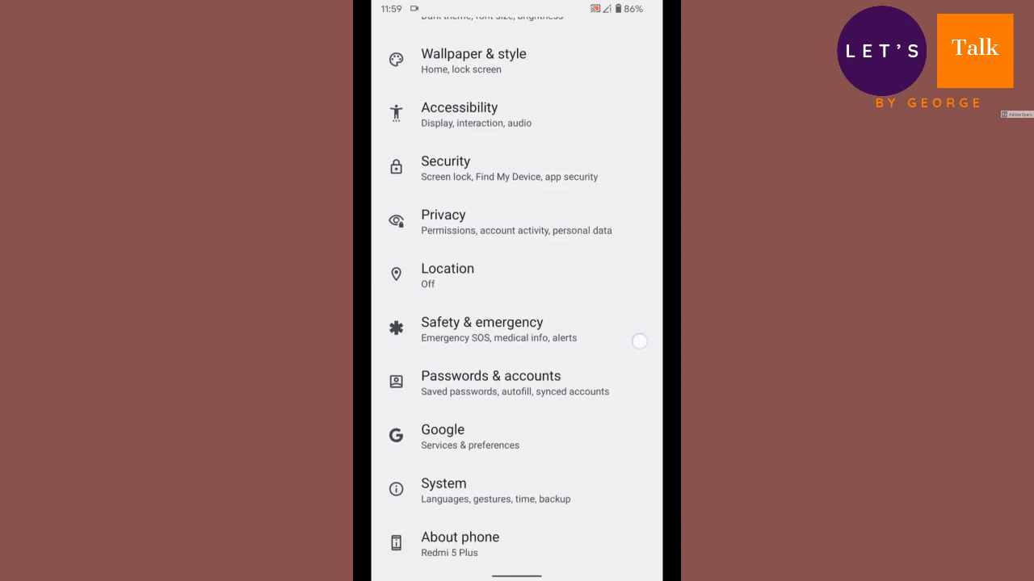
pyautogui.click(517, 491)
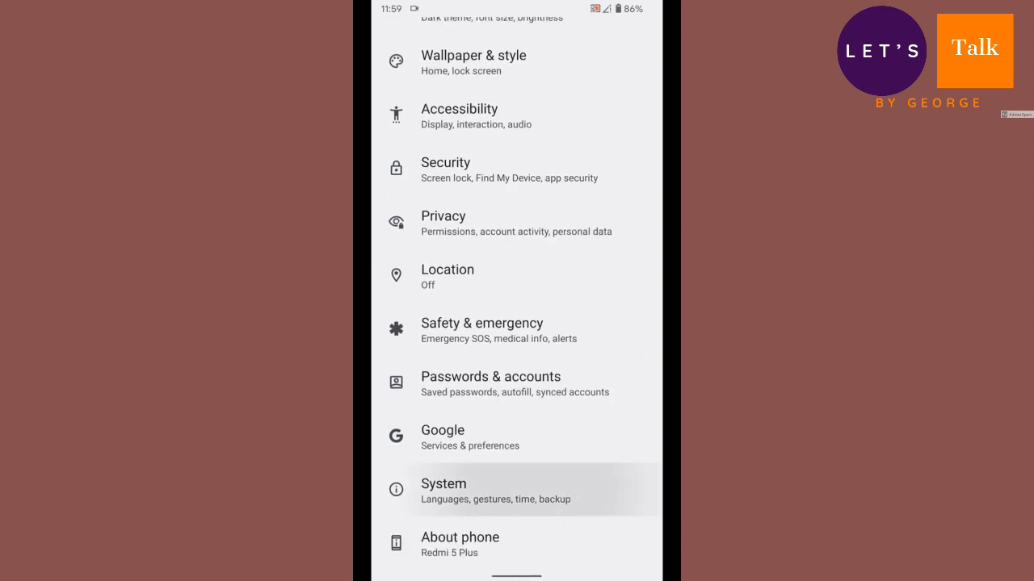
pyautogui.click(494, 491)
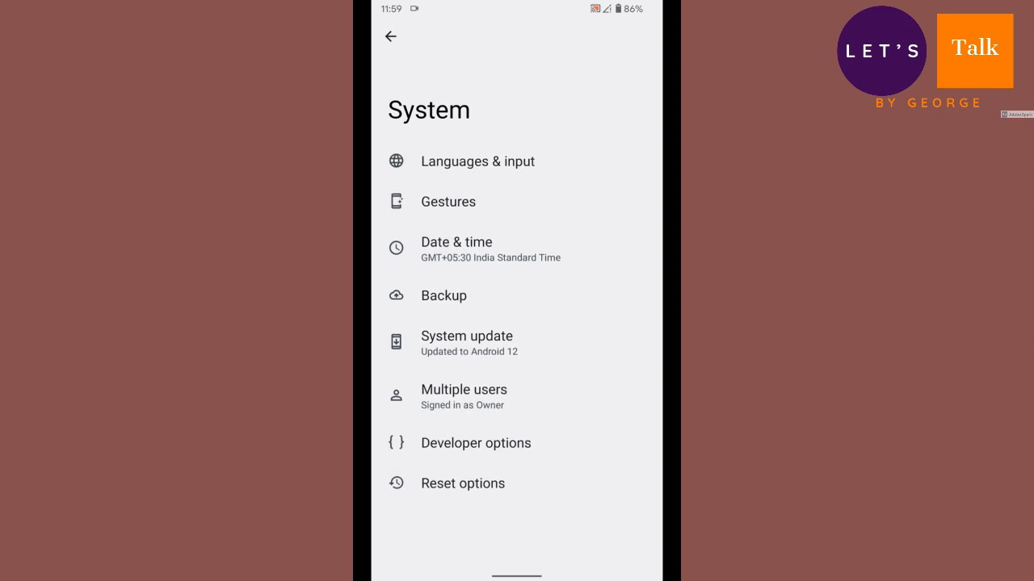
pyautogui.click(475, 443)
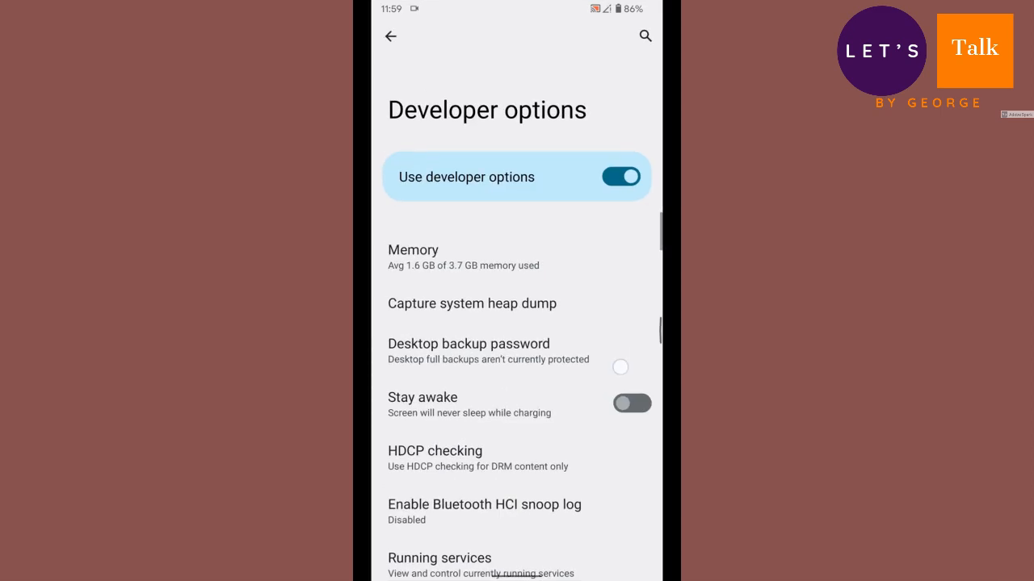
pyautogui.click(391, 35)
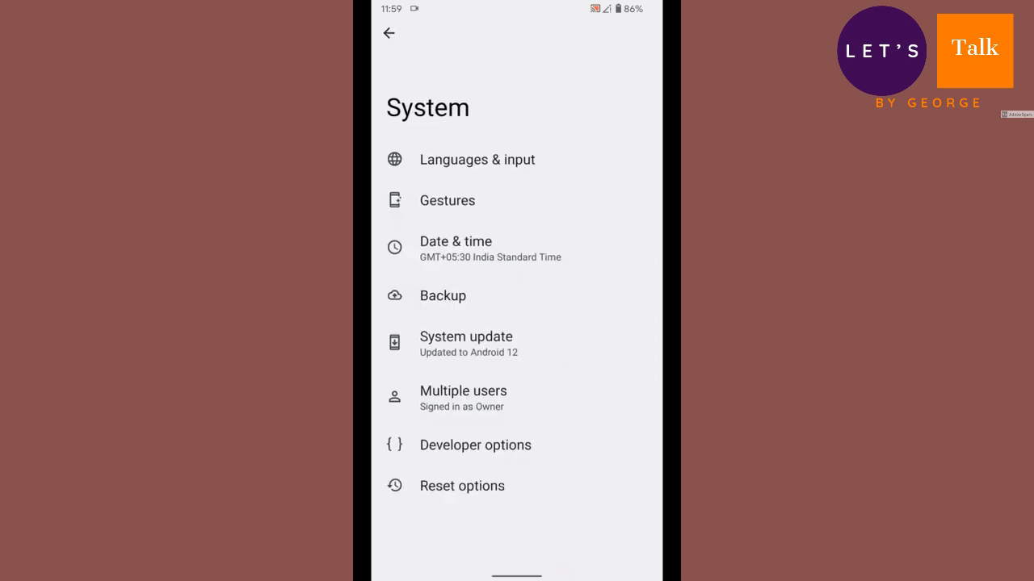
pyautogui.click(446, 200)
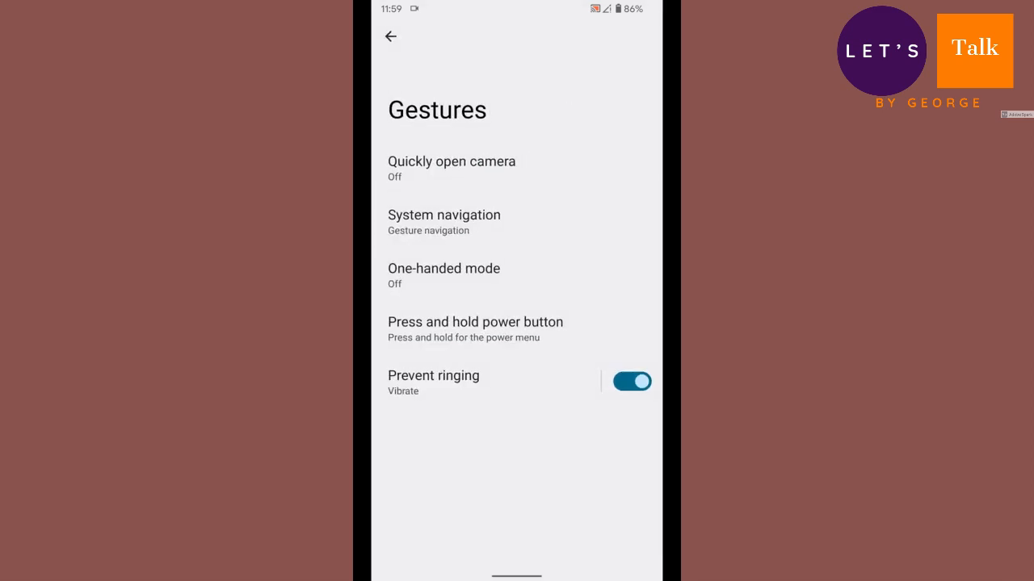
pyautogui.click(443, 223)
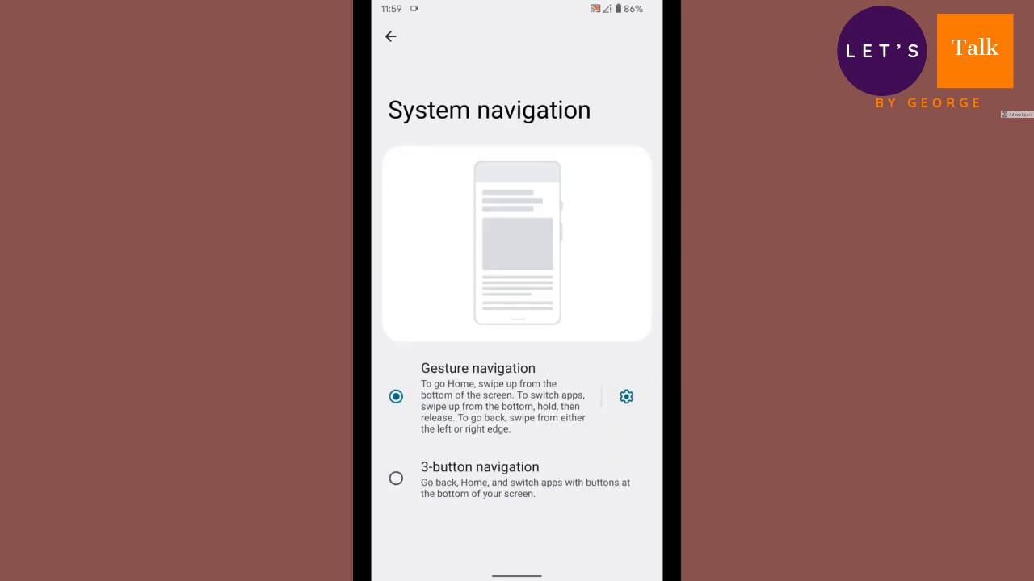
pyautogui.click(391, 35)
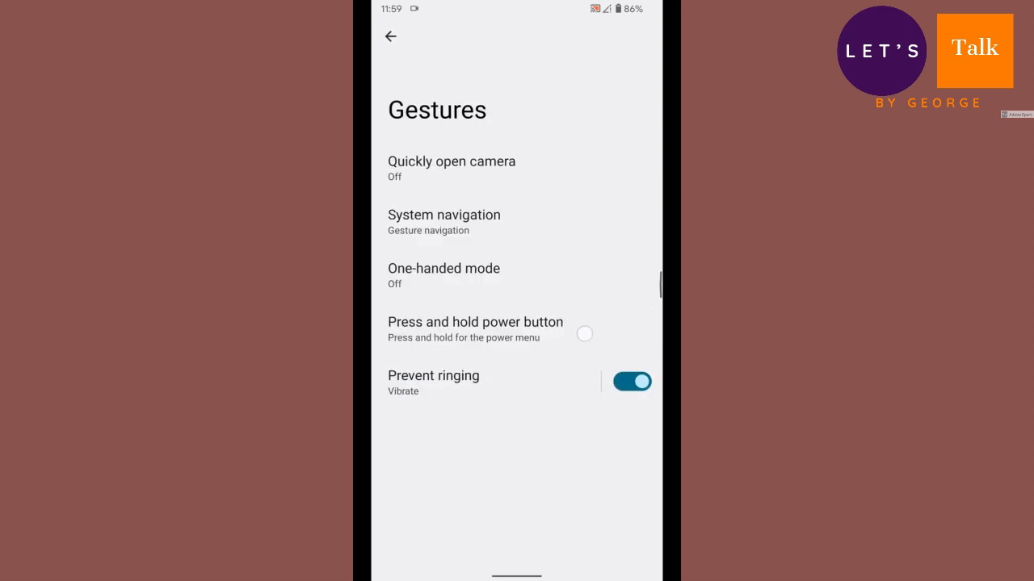
pyautogui.click(390, 36)
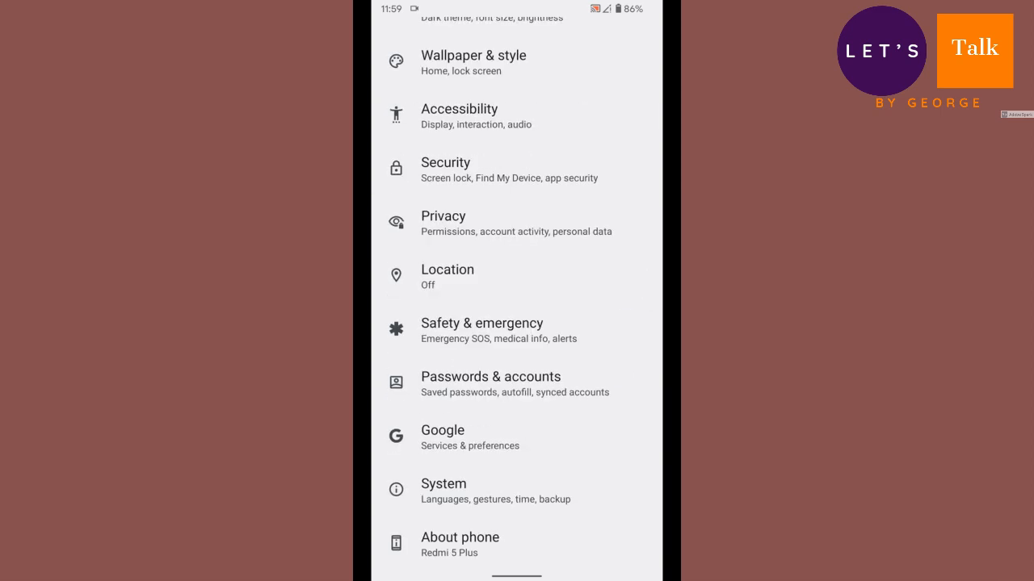
# Step: View About phone down to Android 12 and the build number, then leave for the app drawer
pyautogui.click(459, 537)
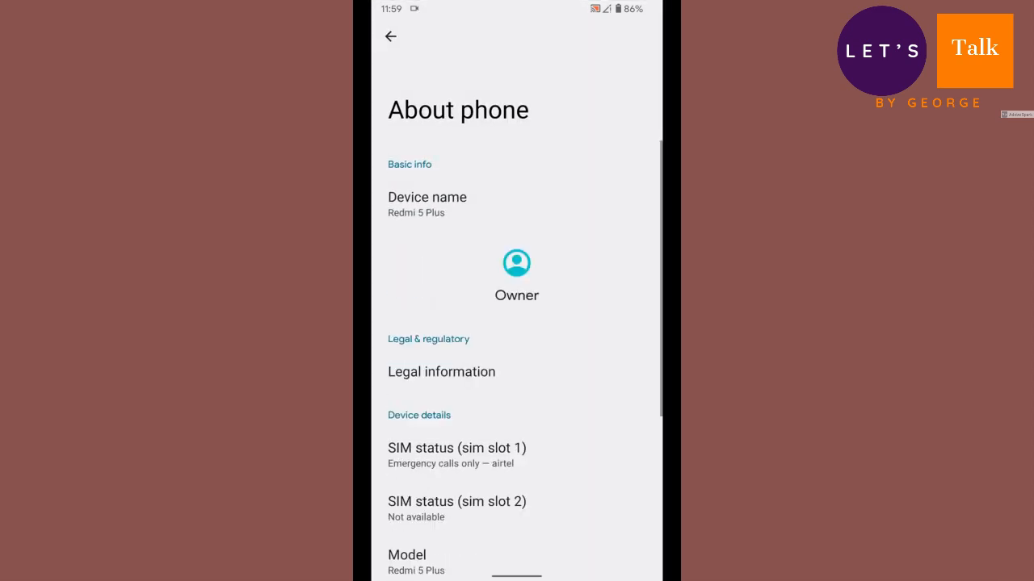
pyautogui.scroll(-3)
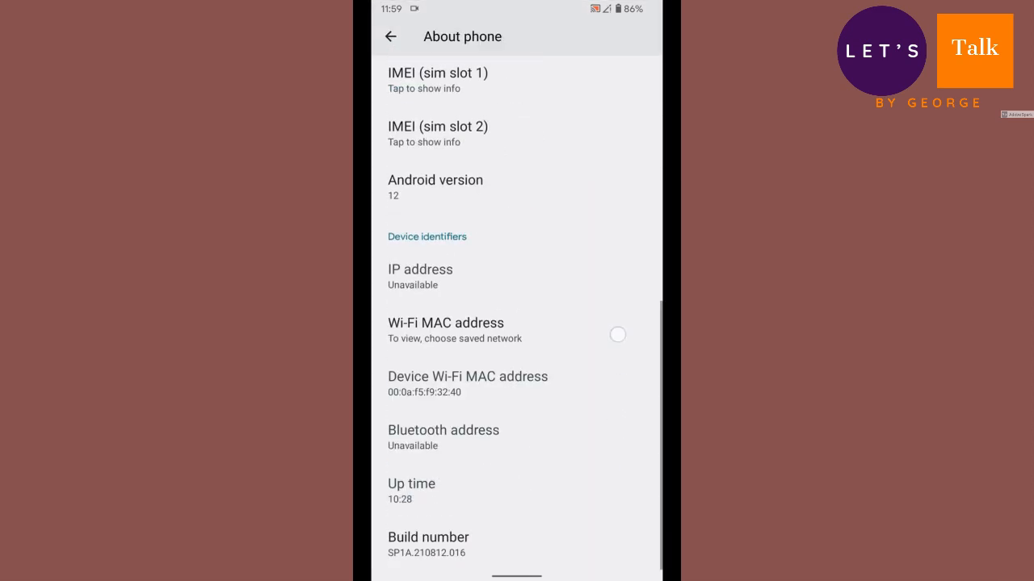
pyautogui.click(436, 187)
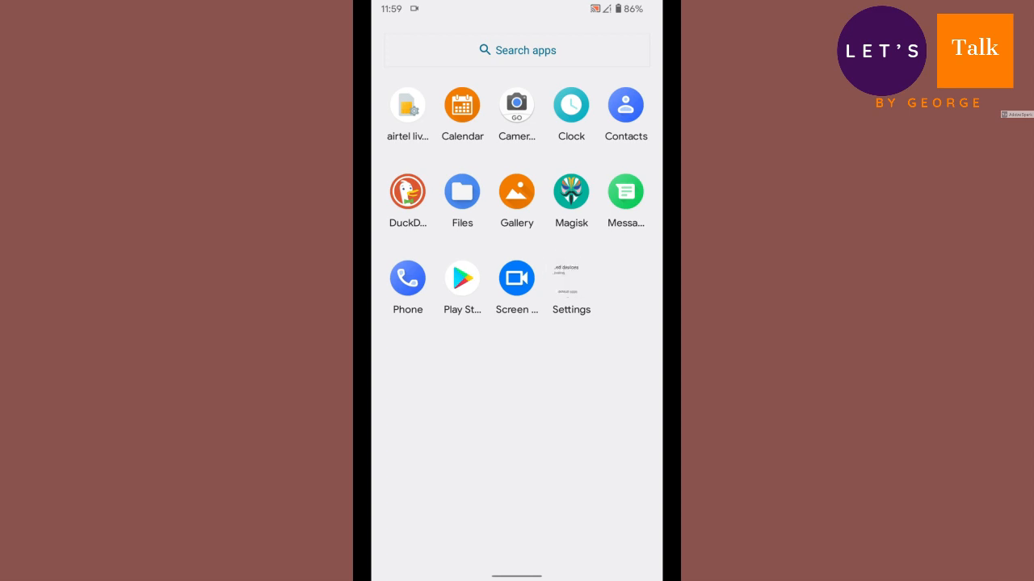
# Step: Reopen Settings from the app drawer and expand the quick settings panel
pyautogui.click(571, 277)
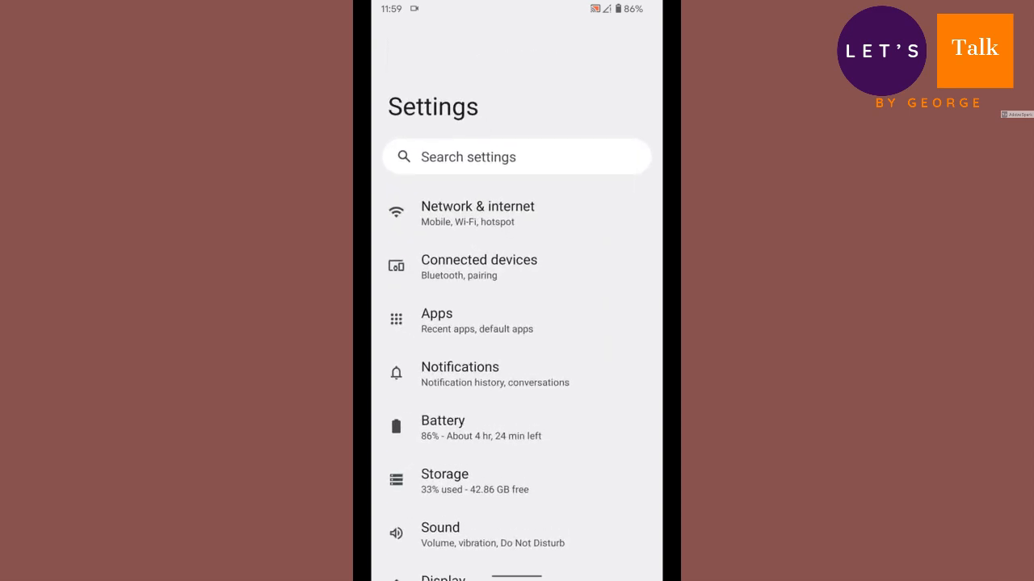
pyautogui.scroll(-3)
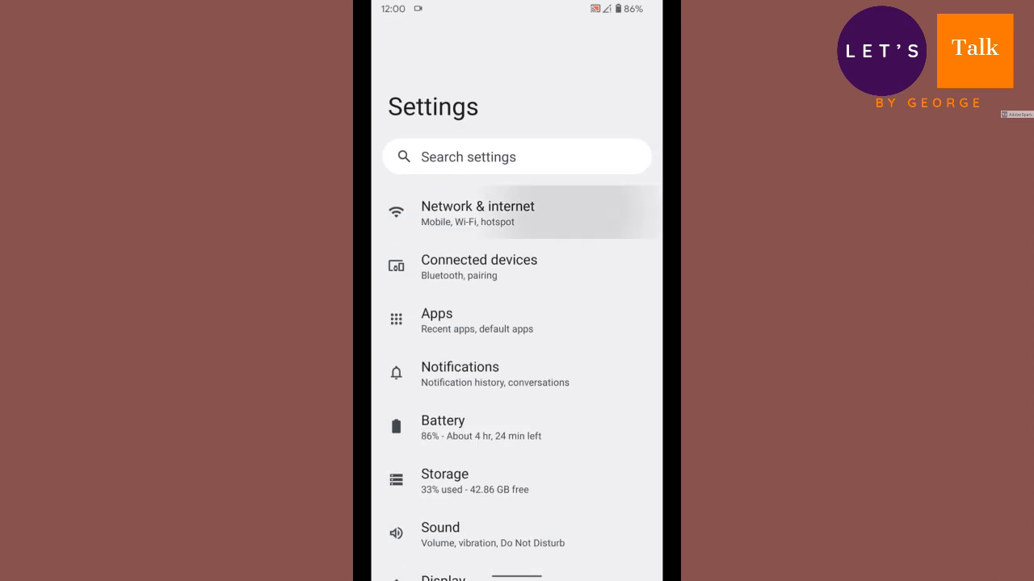
pyautogui.click(585, 277)
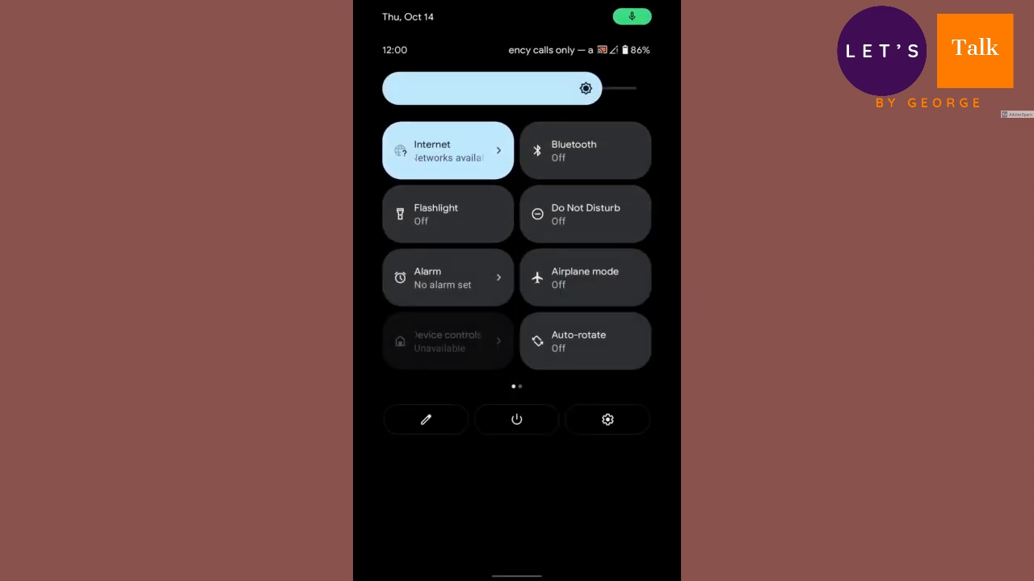
# Step: Bring up the power menu with Emergency, Power off and Restart from quick settings
pyautogui.click(607, 420)
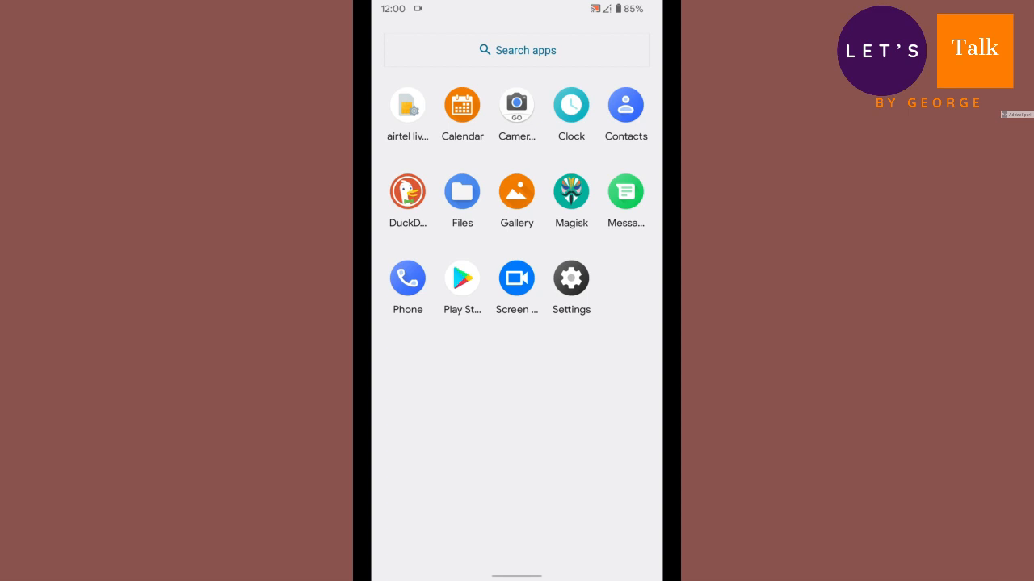
pyautogui.scroll(-3)
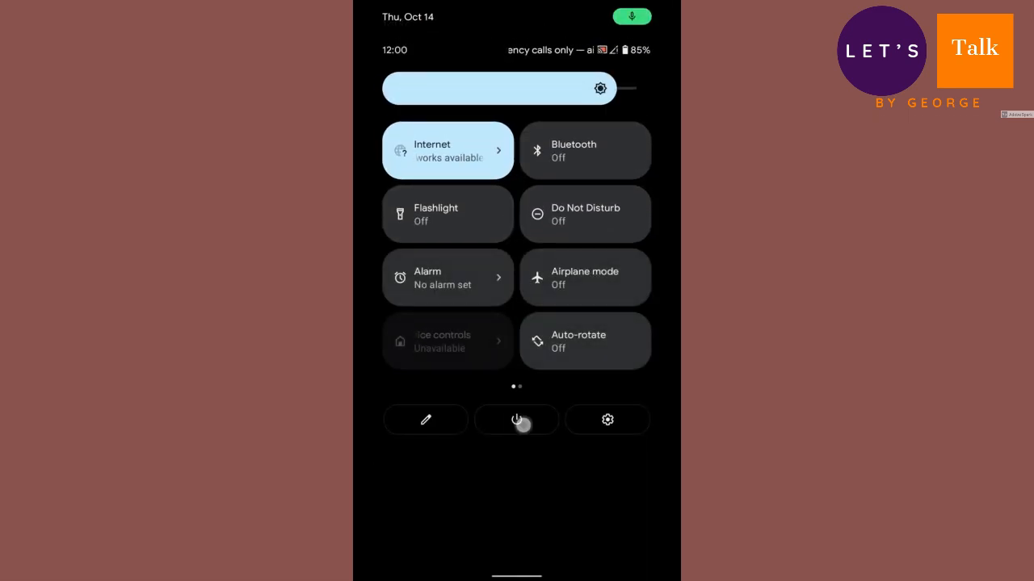
pyautogui.click(517, 420)
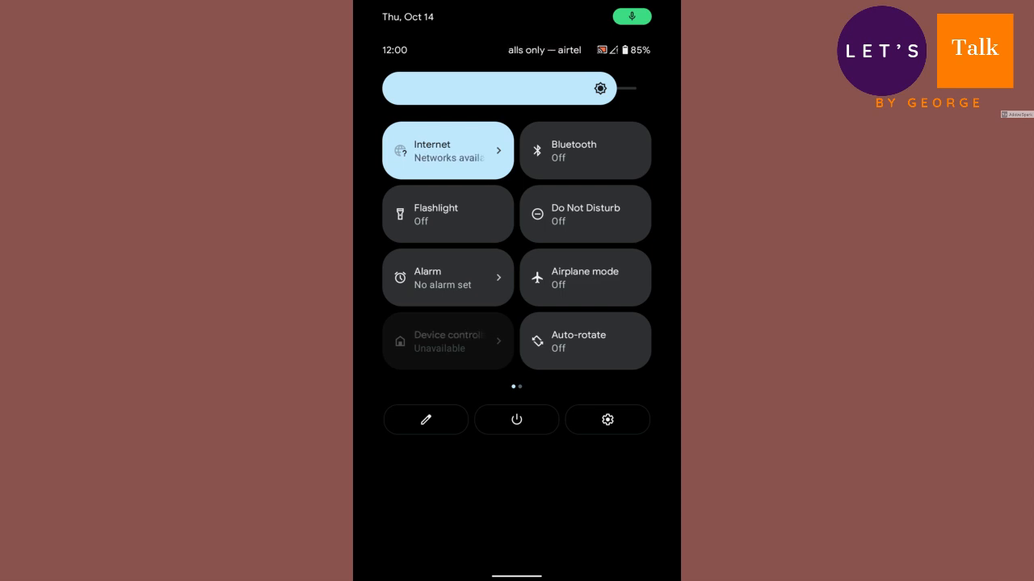
pyautogui.click(517, 420)
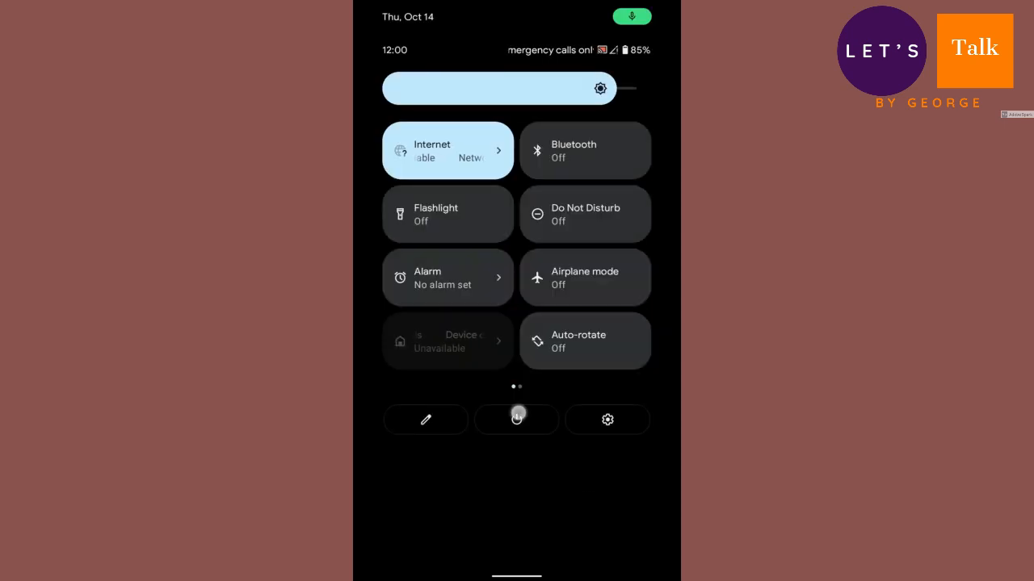
pyautogui.click(516, 420)
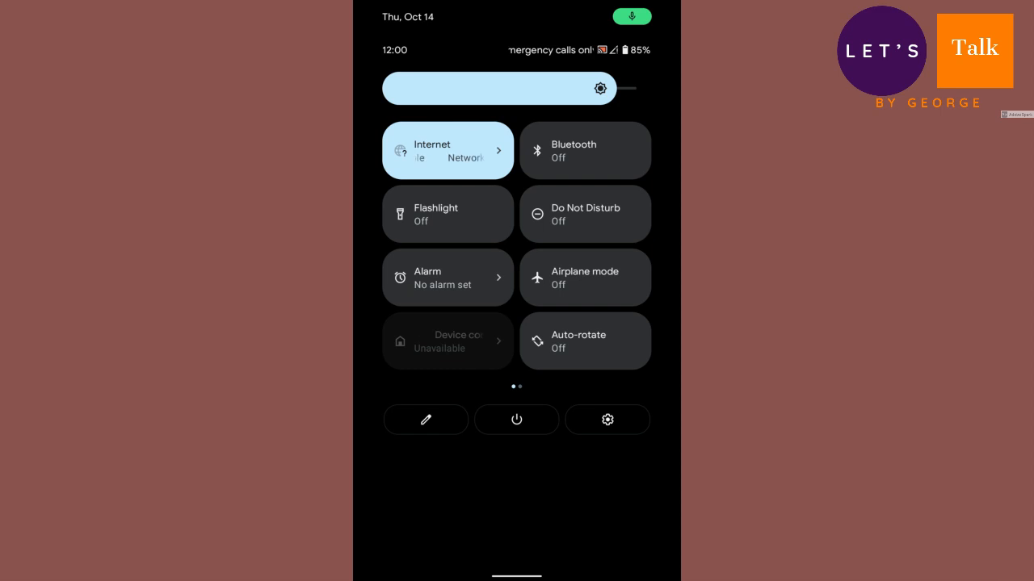
pyautogui.click(517, 420)
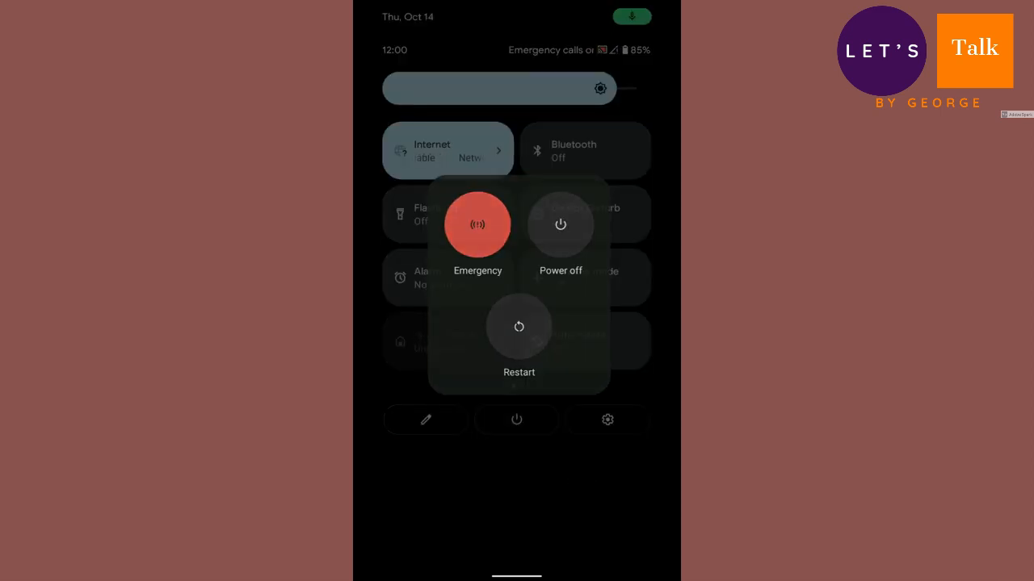
# Step: Dismiss the power menu and quick settings so the app drawer shows
pyautogui.click(608, 420)
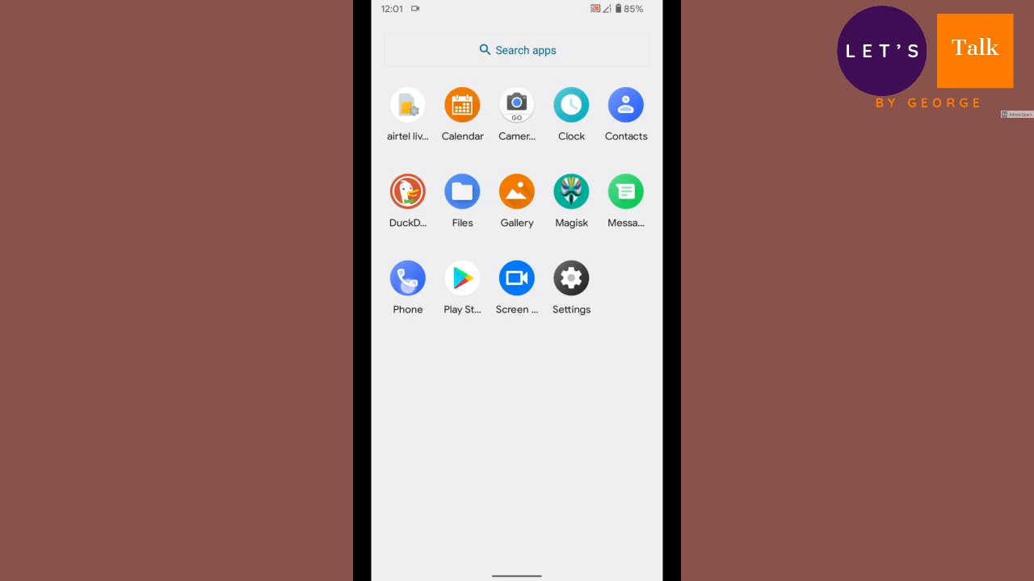
# Step: Reopen Settings from the app drawer and scroll toward System and About phone
pyautogui.click(625, 107)
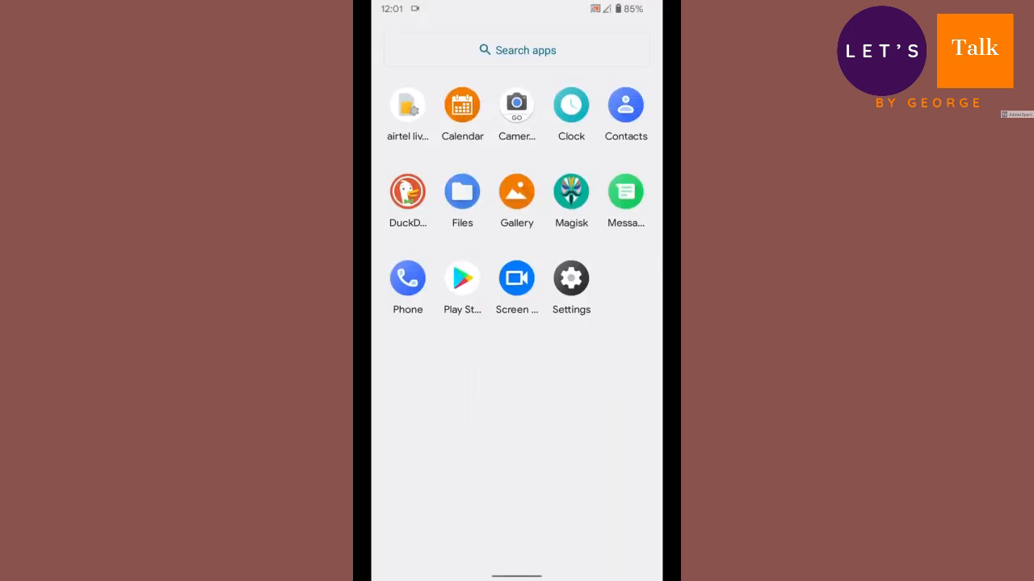
pyautogui.click(570, 278)
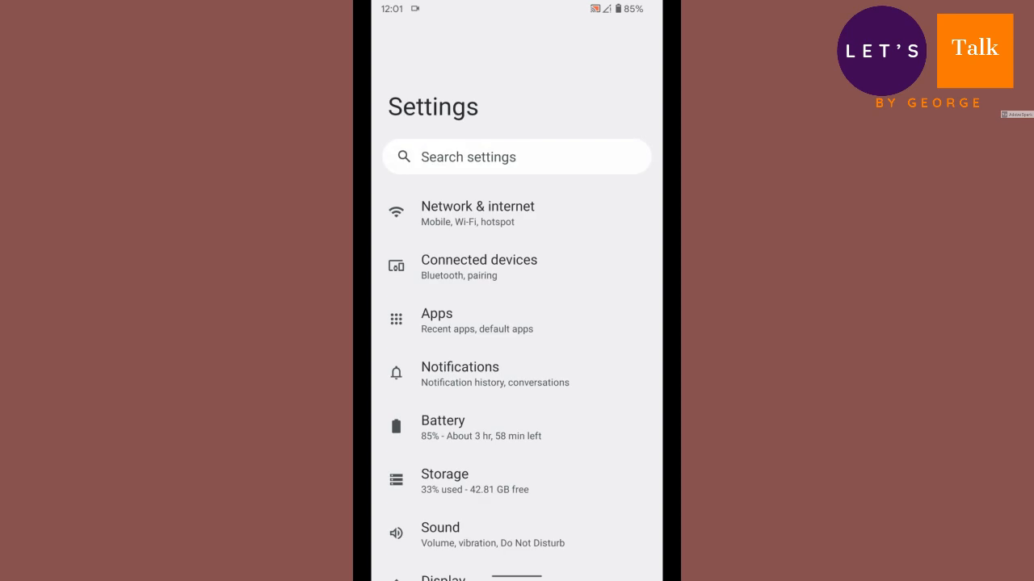
pyautogui.scroll(-3)
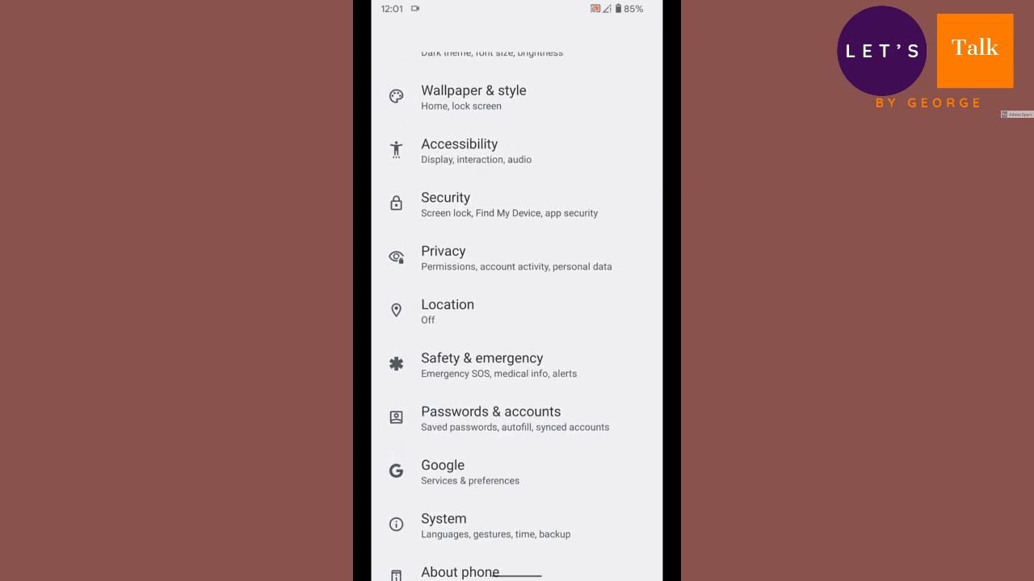